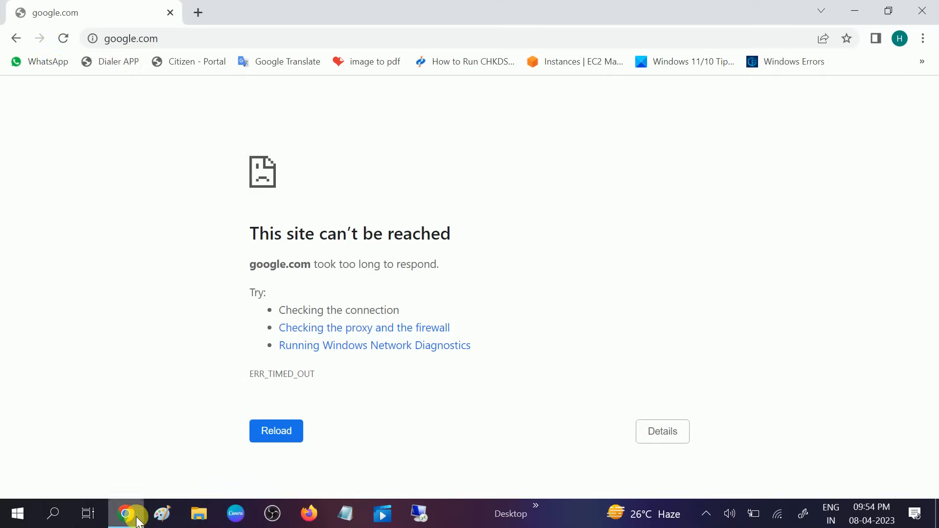
Retry loading google.com, then search Start for Control Panel and launch it.
click(63, 38)
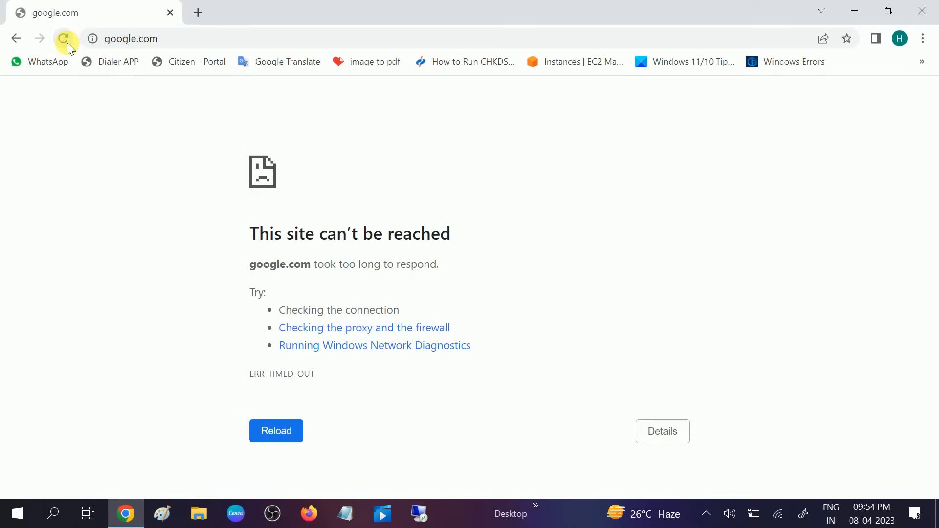
click(64, 38)
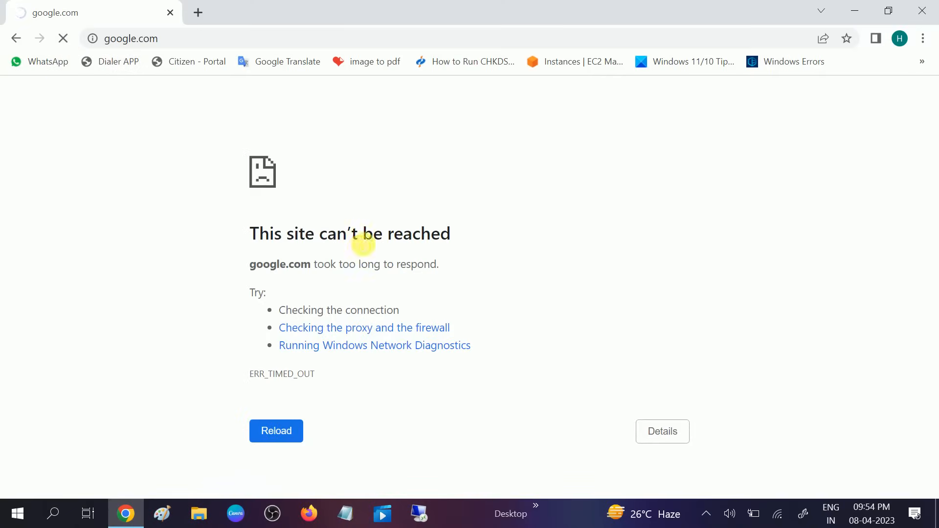
mouse_move(398, 245)
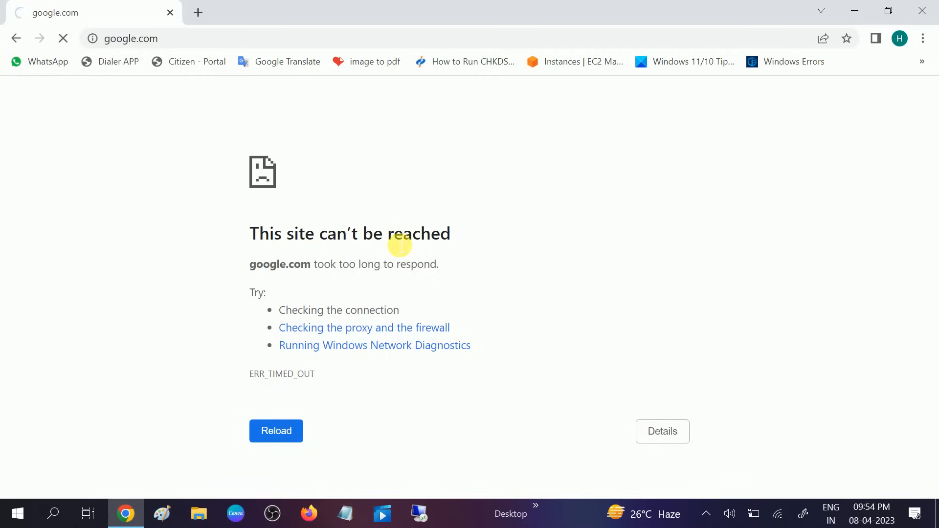
mouse_move(365, 236)
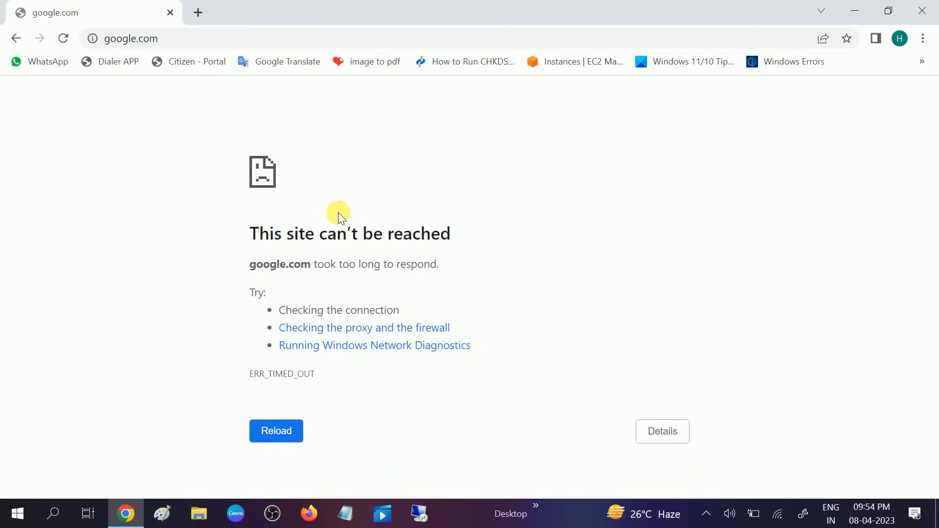
mouse_move(54, 513)
text(co)
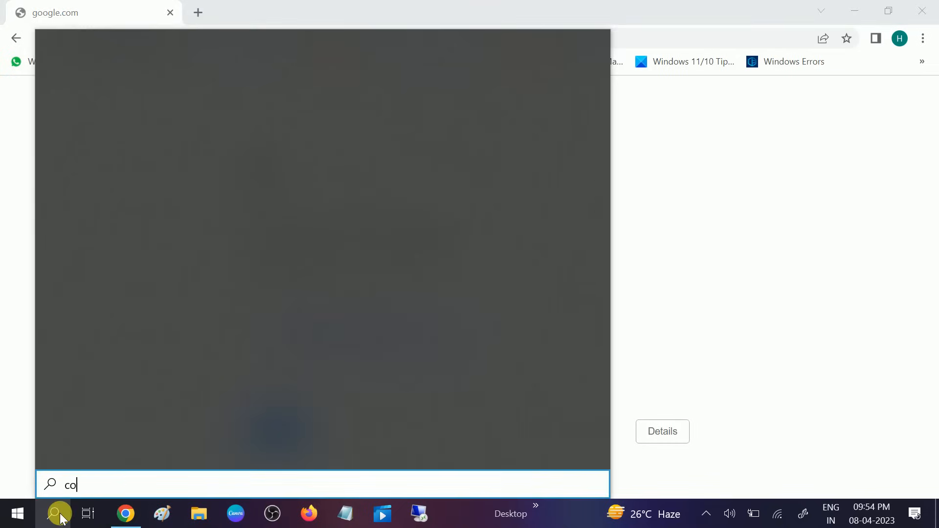
text(ntrol)
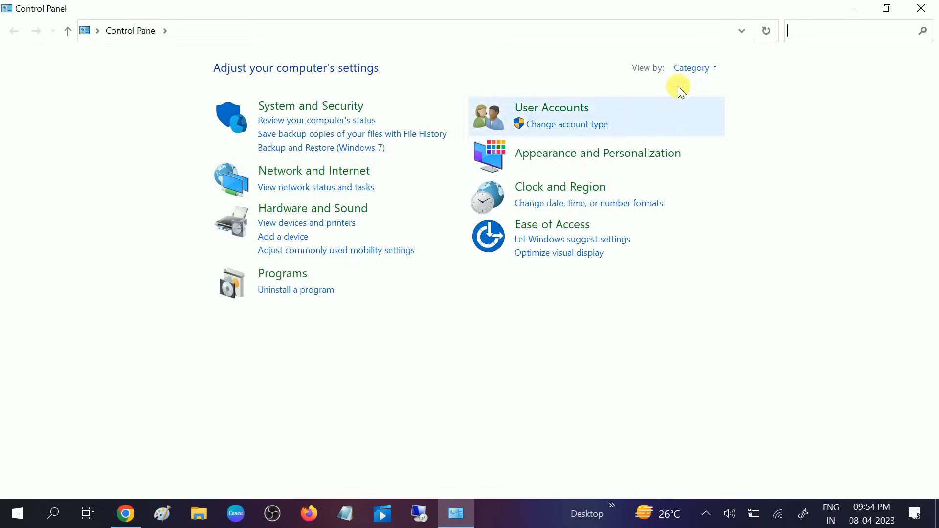
View all Control Panel items as Large icons and bring up Internet Options.
click(693, 68)
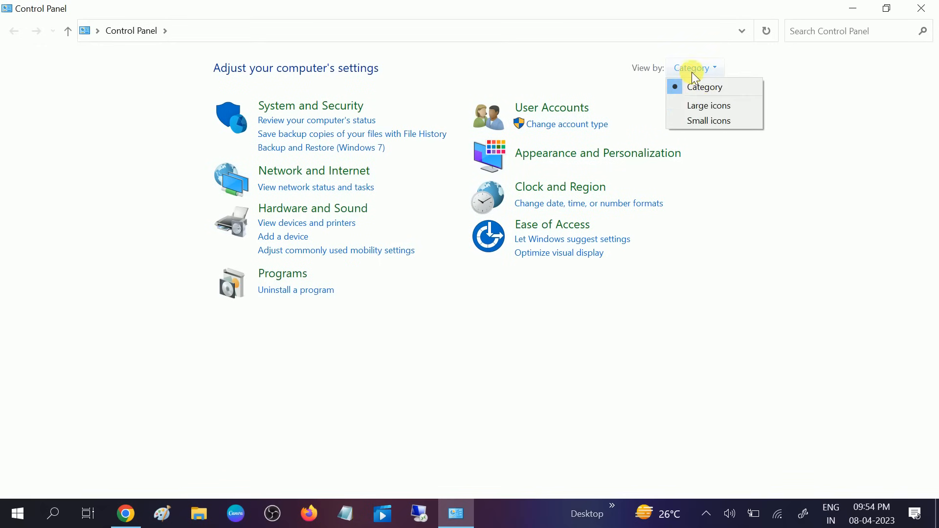
click(709, 106)
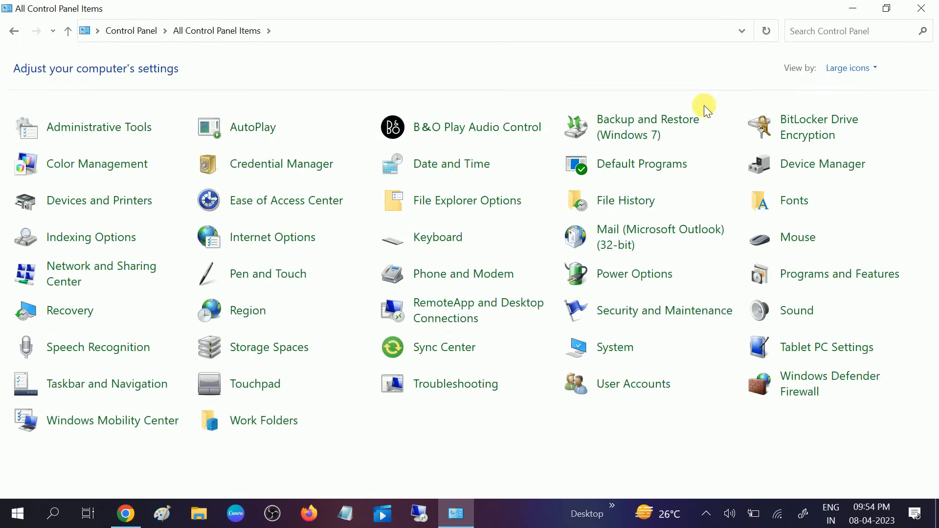
mouse_move(272, 237)
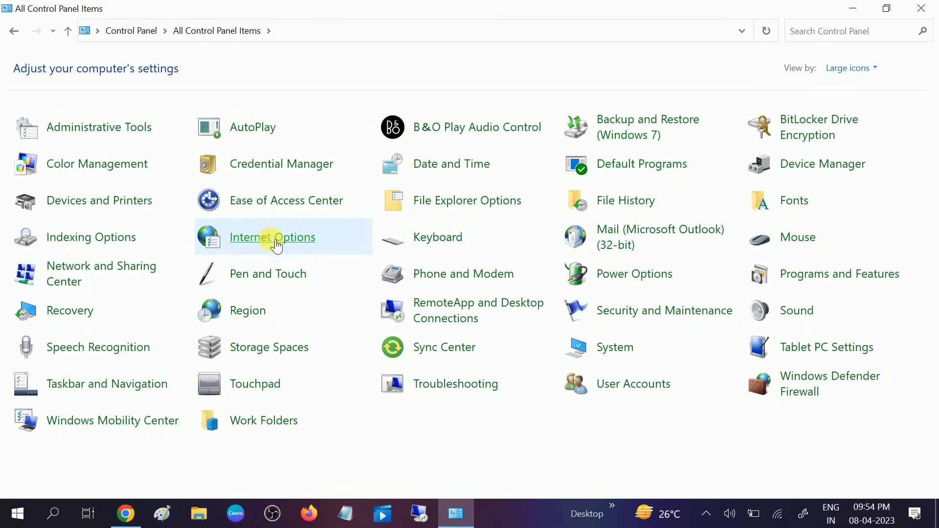
mouse_move(264, 237)
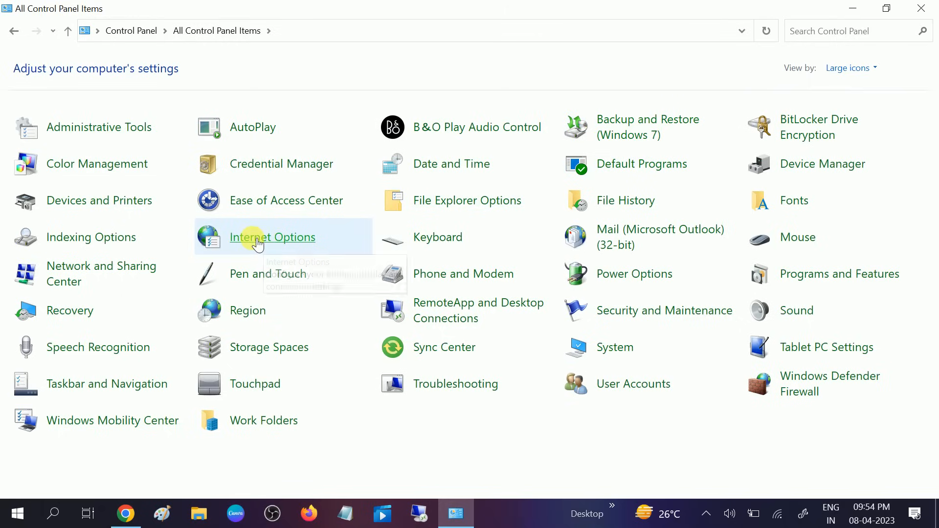
click(272, 237)
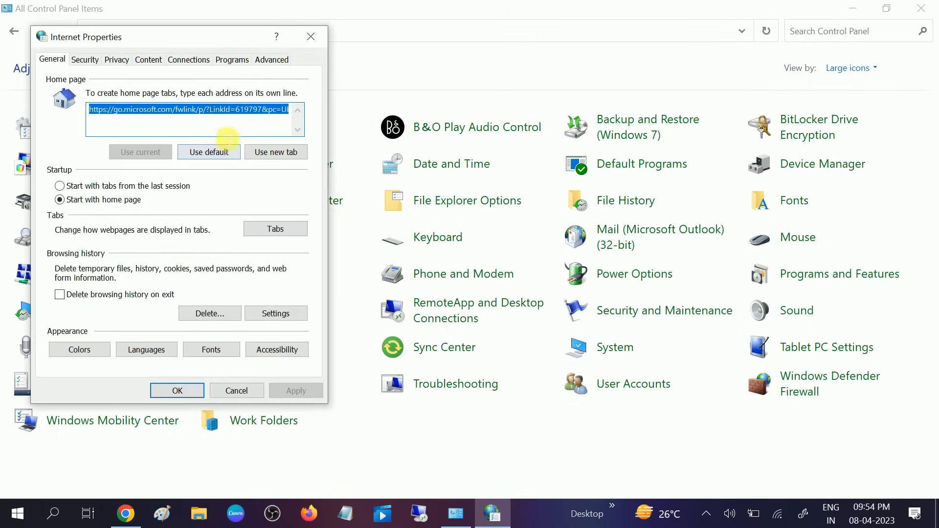
In Connections > LAN settings, untick 'Use a proxy server for your LAN' and confirm with OK.
click(189, 59)
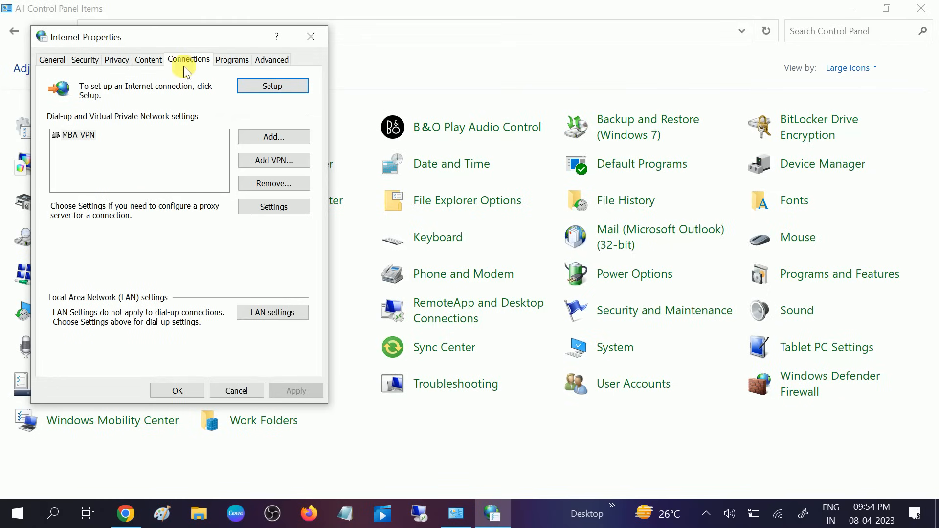
mouse_move(272, 312)
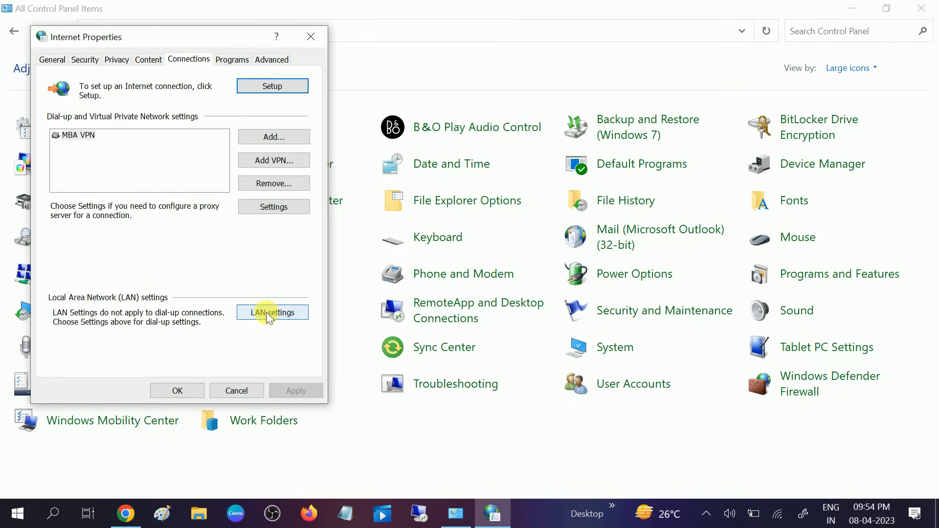
click(271, 312)
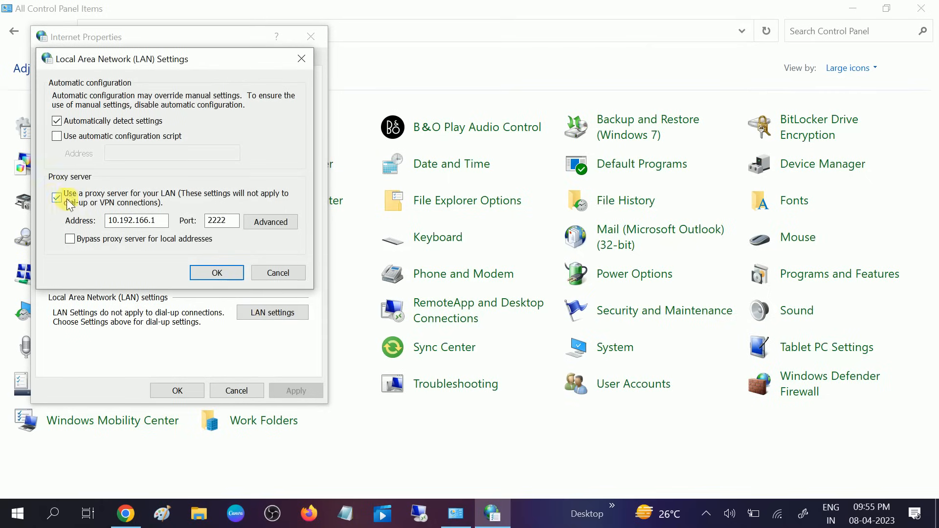
click(57, 197)
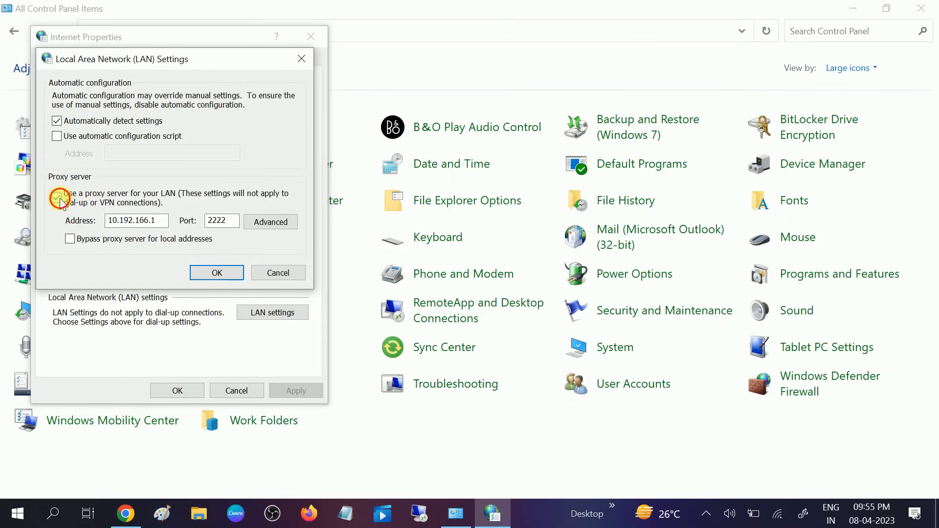
click(57, 197)
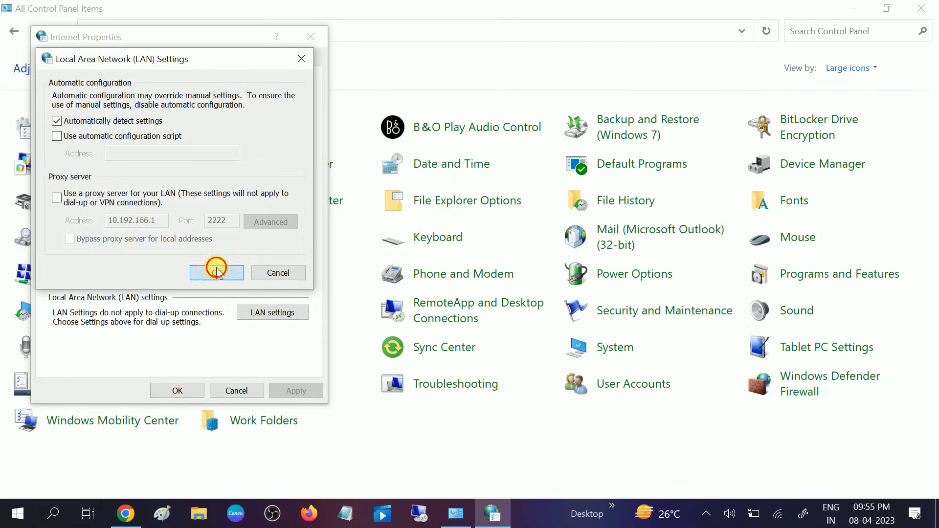
click(216, 273)
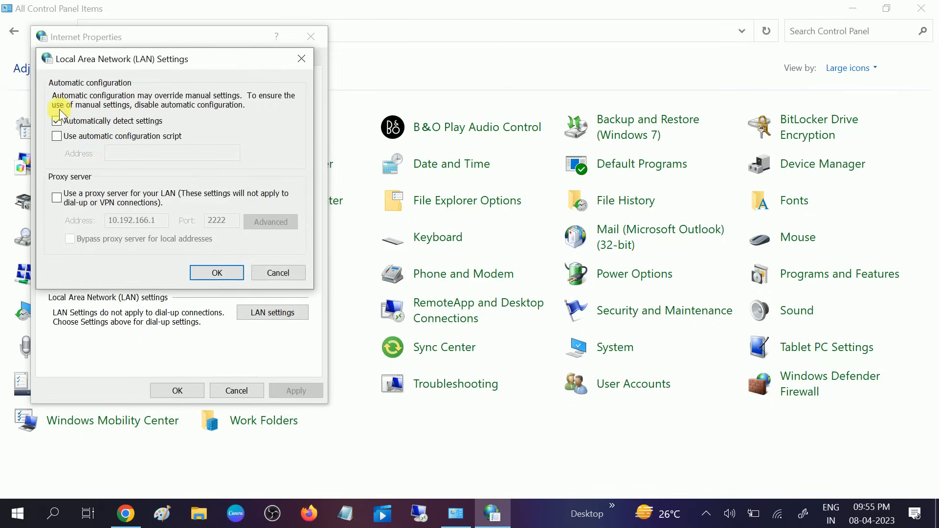
click(56, 120)
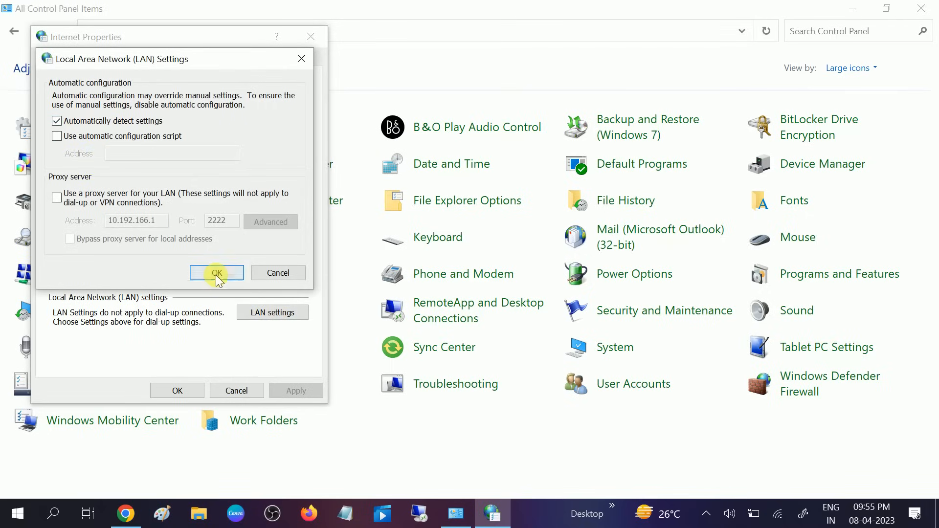
click(216, 273)
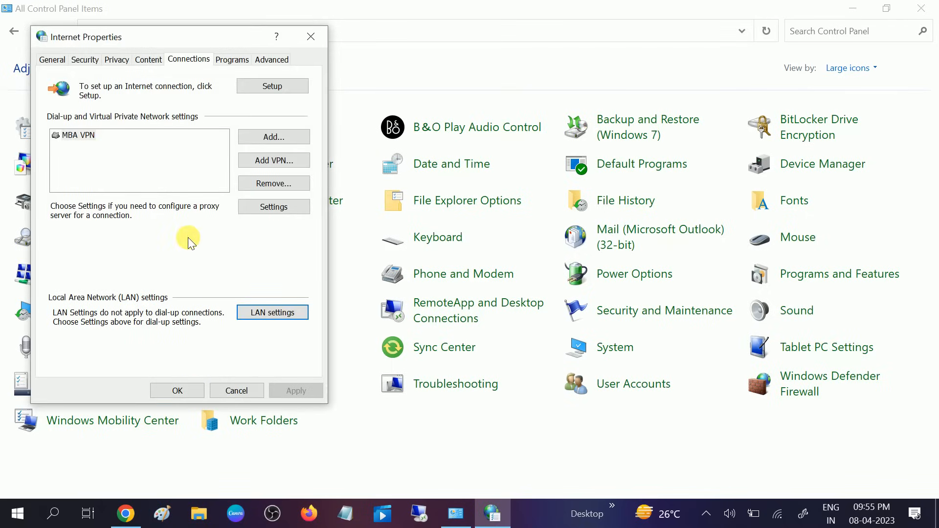
mouse_move(272, 59)
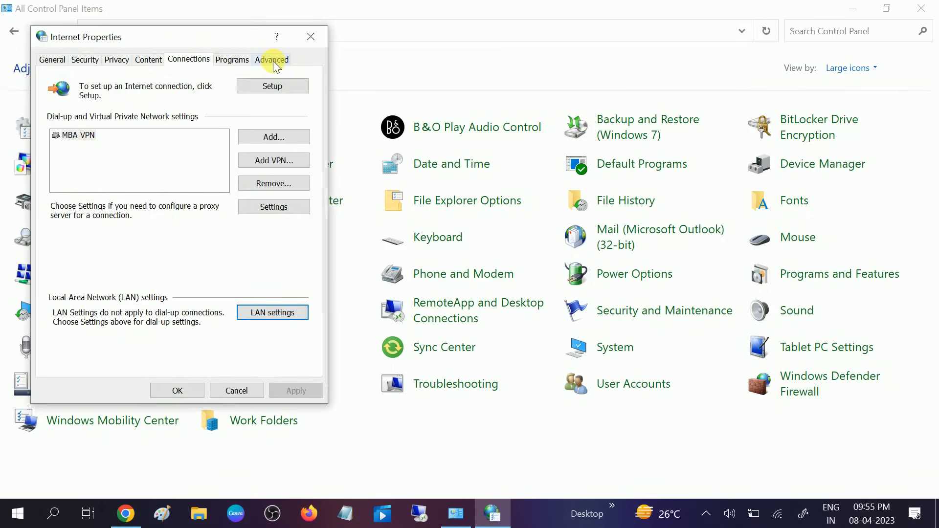
From the Advanced tab, reset Internet Explorer with 'Delete personal settings' ticked and close the report.
click(271, 59)
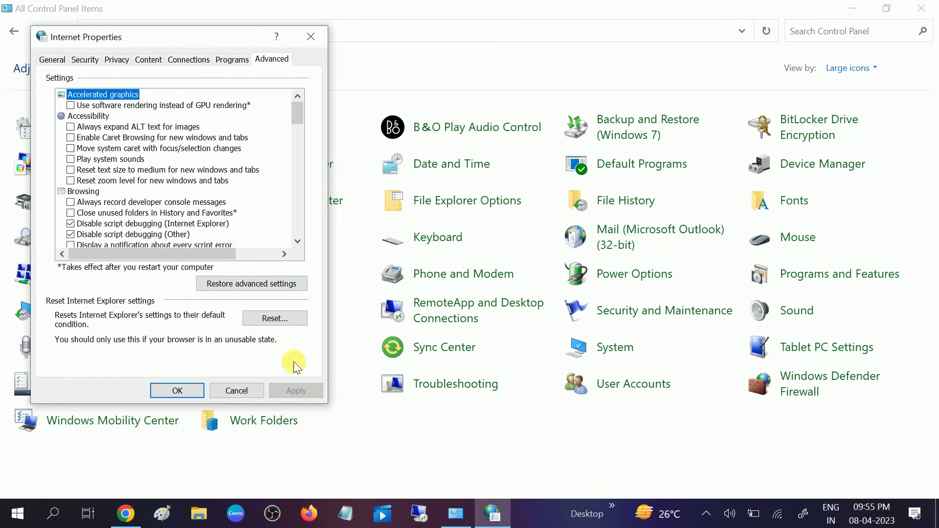
click(274, 318)
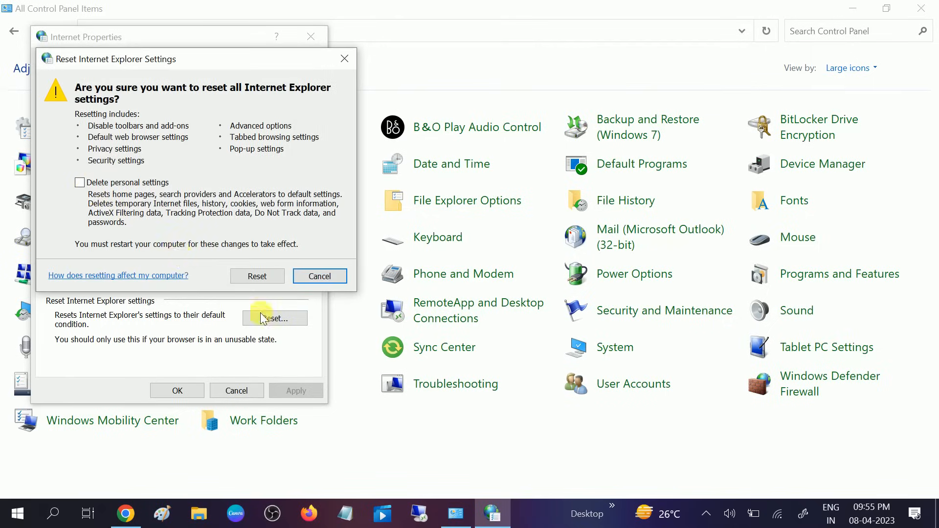
click(79, 183)
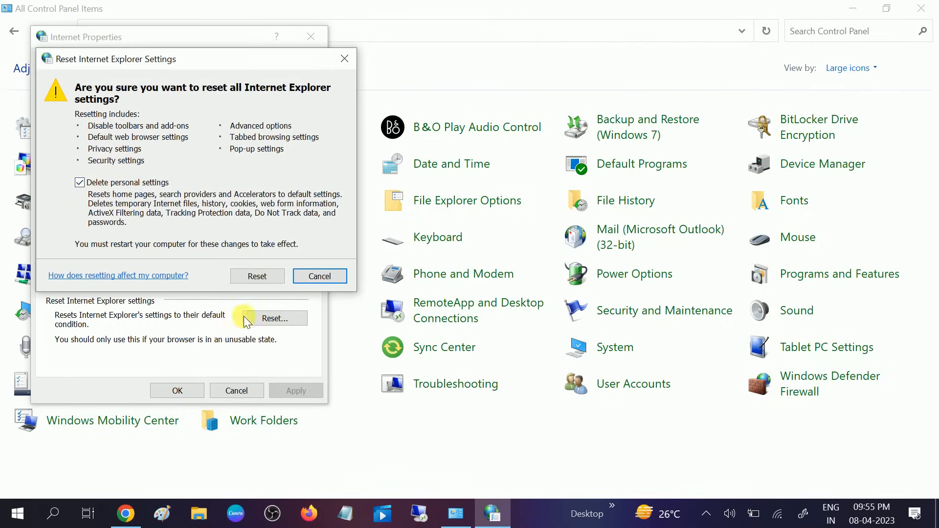
click(256, 275)
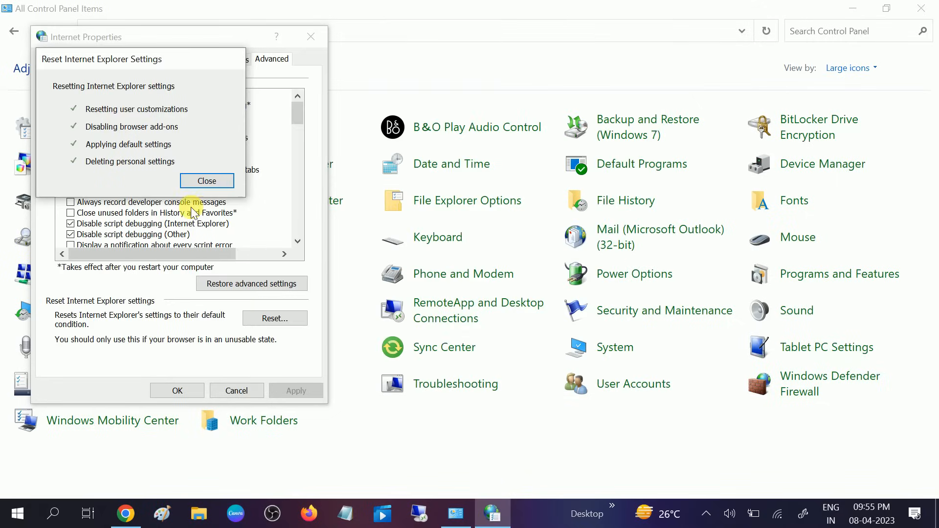
click(207, 181)
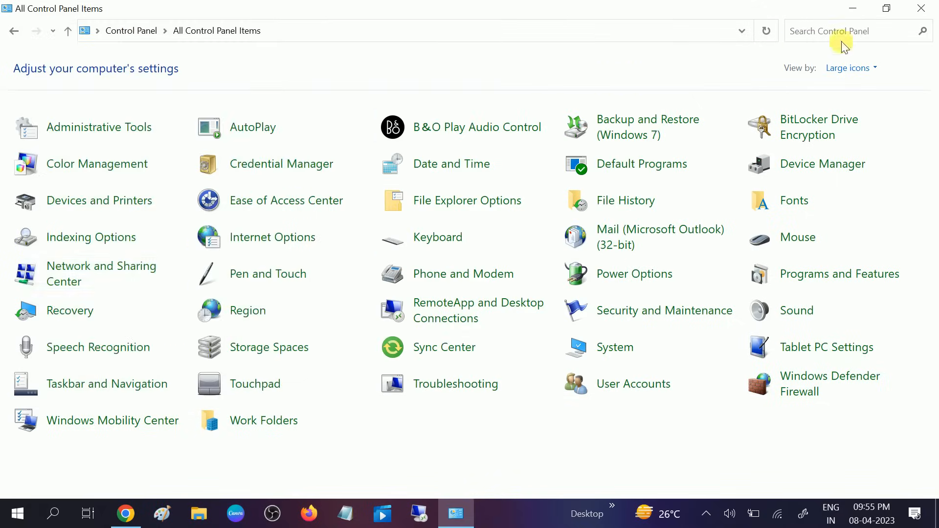
Bring Chrome to the front and reload google.com to test the connection.
click(125, 513)
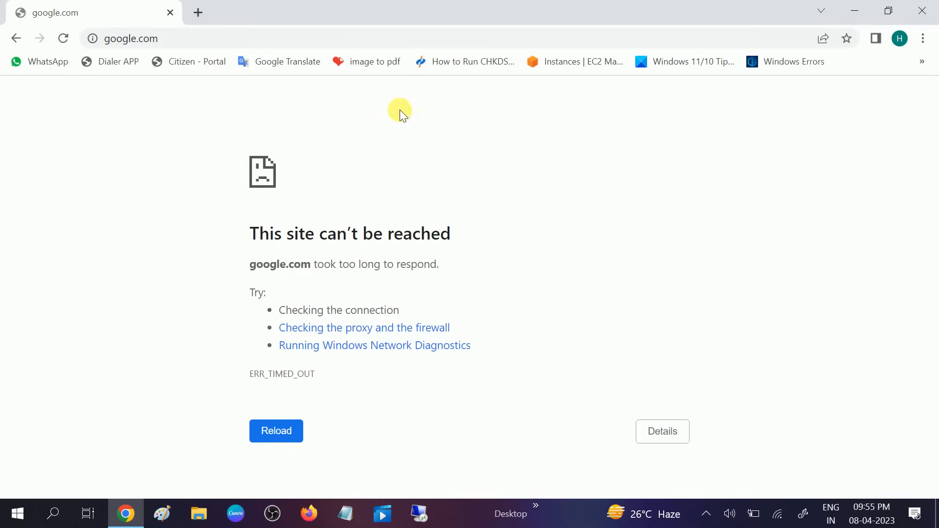
click(63, 38)
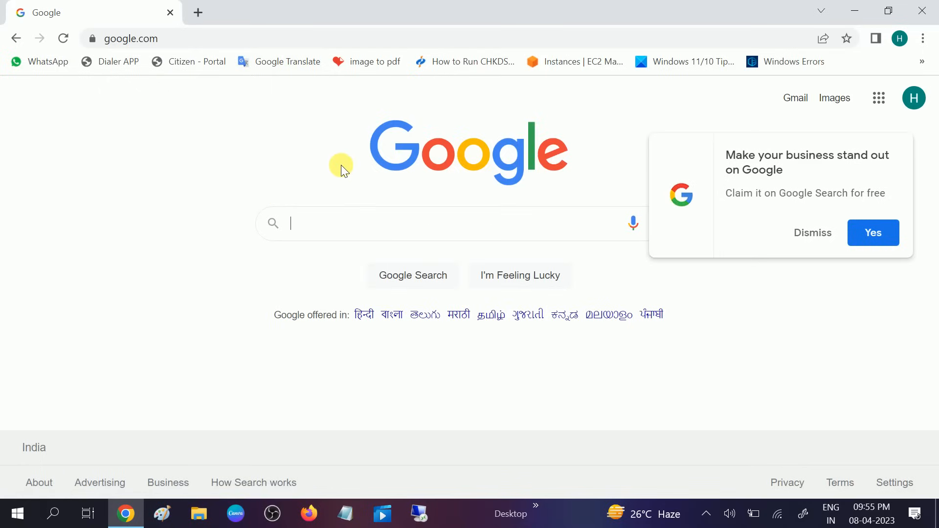
mouse_move(924, 11)
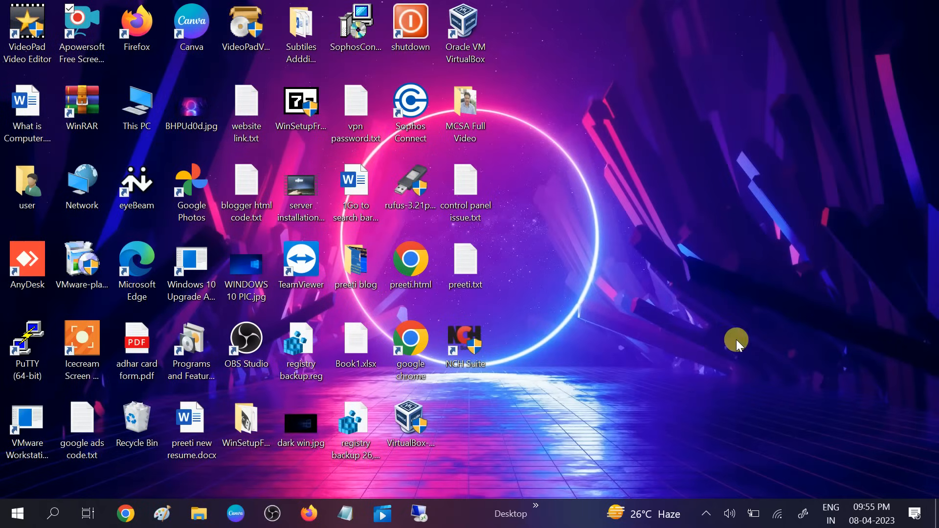
From the taskbar network icon, go to Network & Internet Status and scroll to Advanced network settings.
right_click(776, 514)
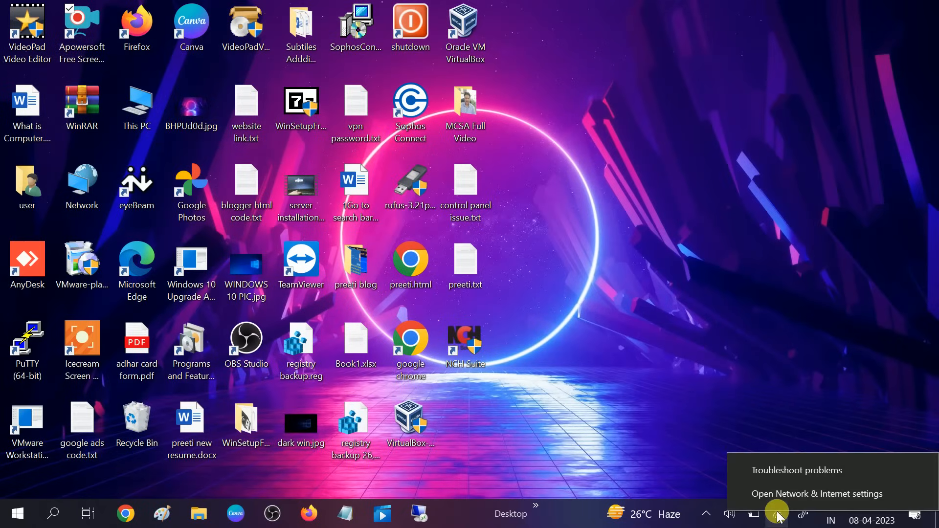
mouse_move(807, 503)
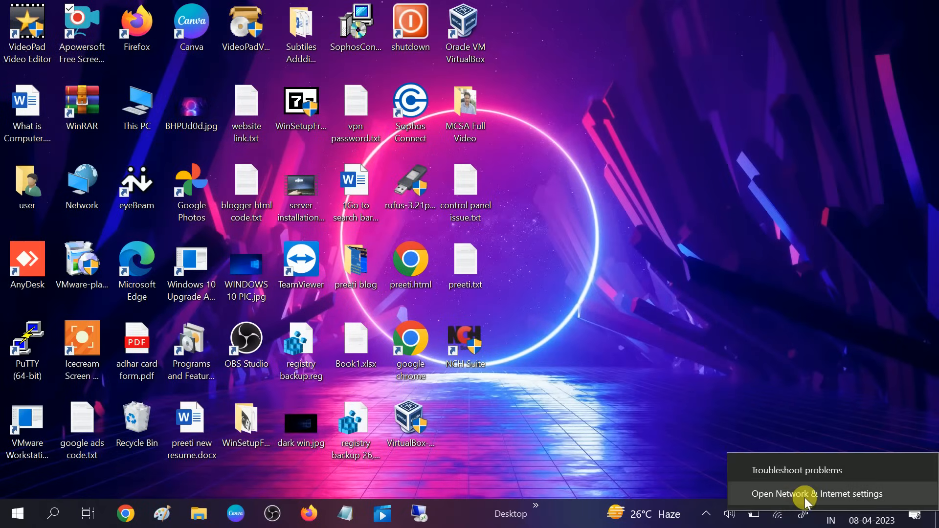
click(818, 494)
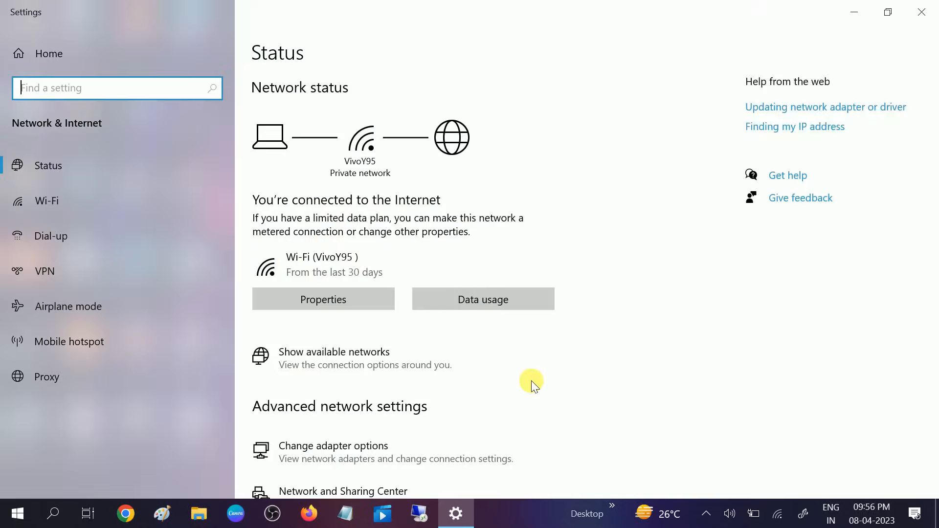
scroll(down, 3)
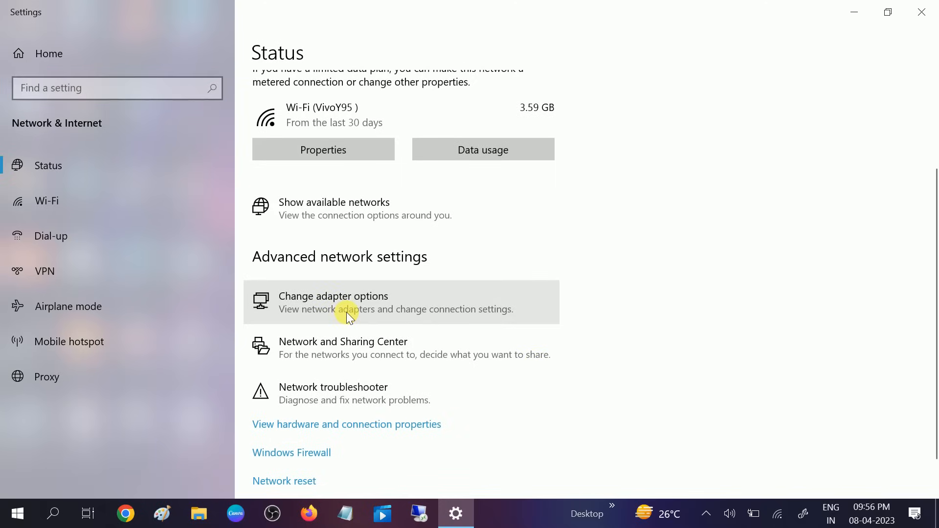
Go to Change adapter options and bring up the Wi-Fi connection's Properties.
click(333, 296)
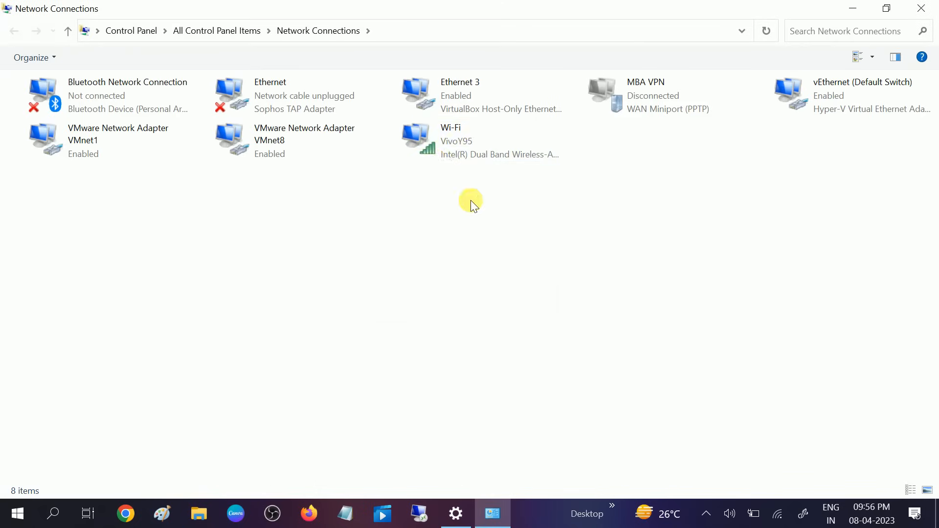
click(473, 141)
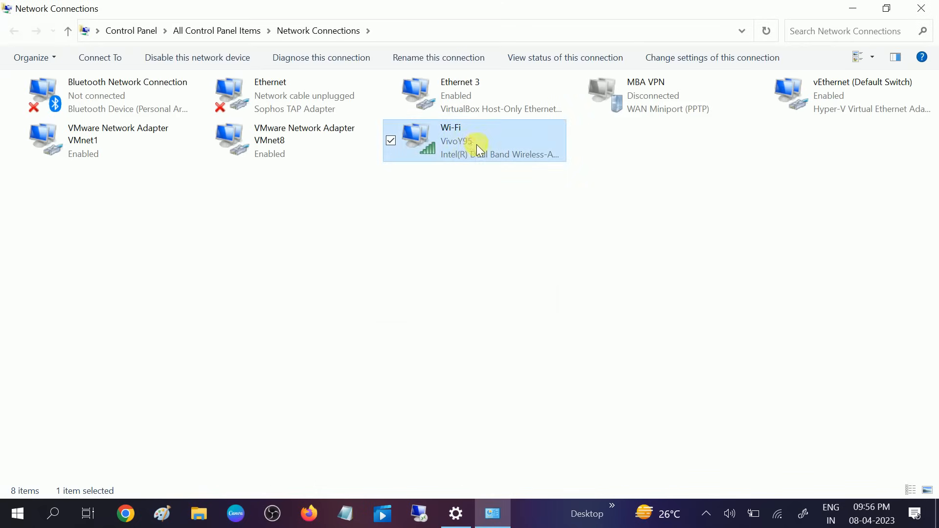
mouse_move(469, 146)
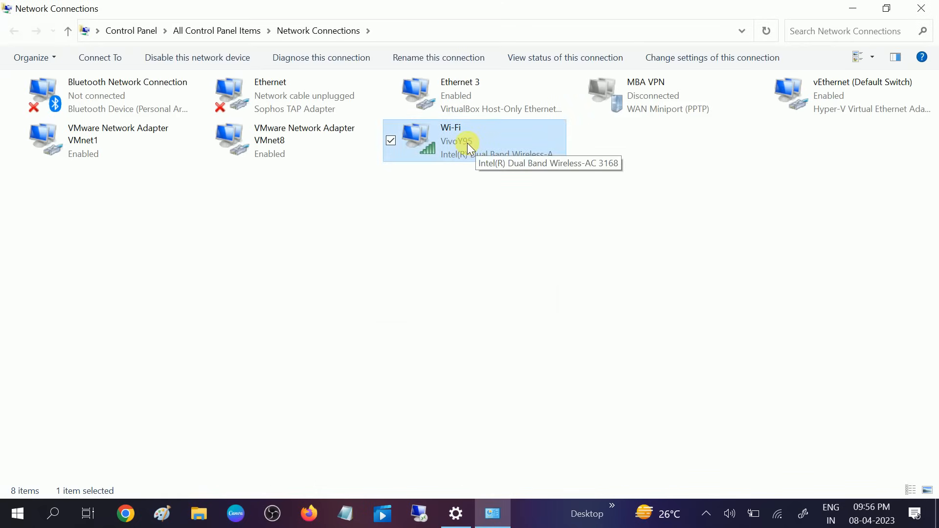
right_click(470, 144)
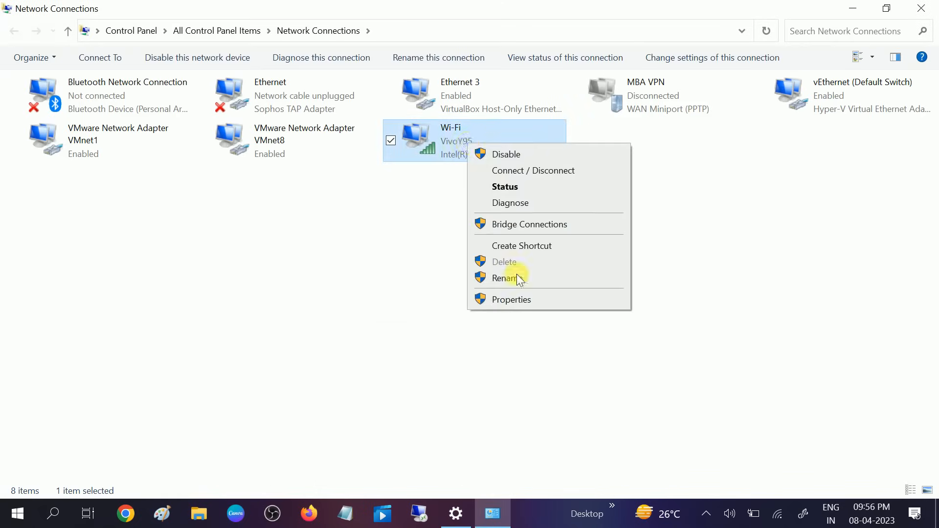
click(511, 299)
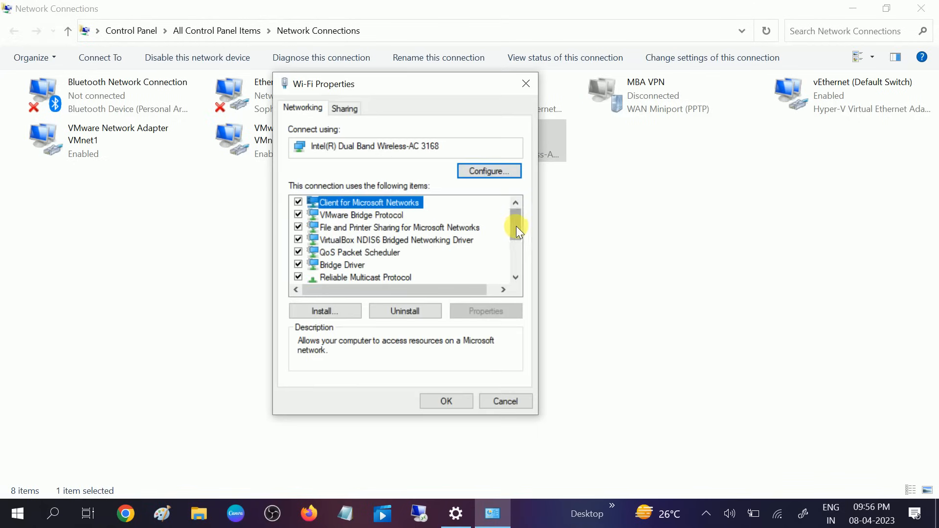
Untick Internet Protocol Version 6 (TCP/IPv6) for Wi-Fi and confirm with OK.
scroll(down, 3)
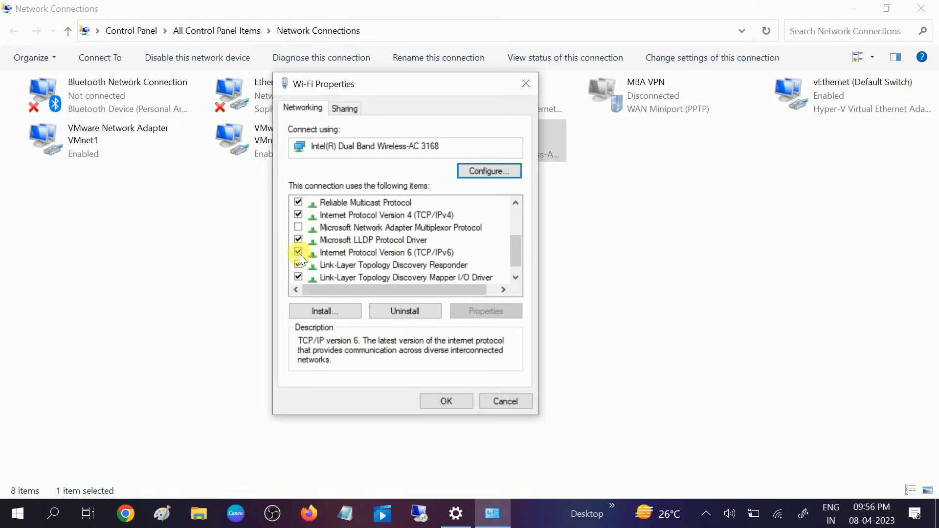
click(299, 252)
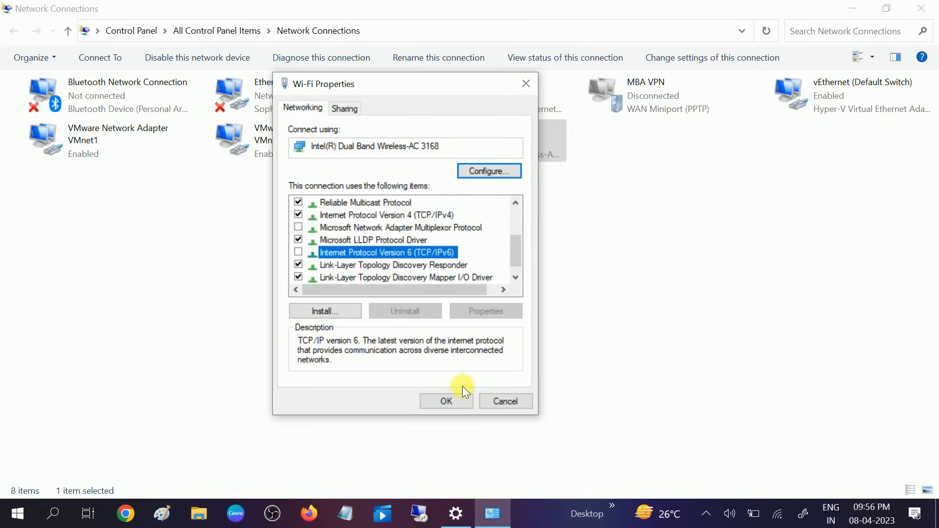
click(445, 401)
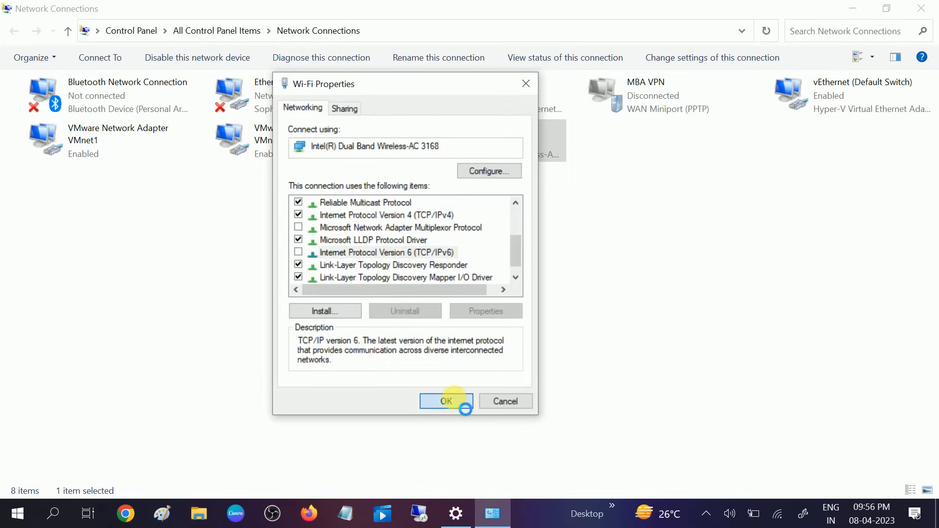
click(446, 400)
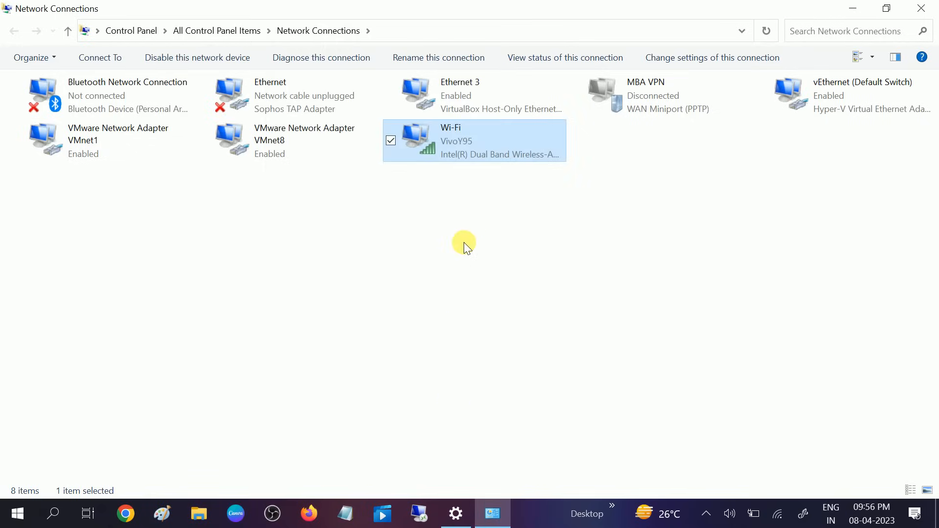
mouse_move(455, 234)
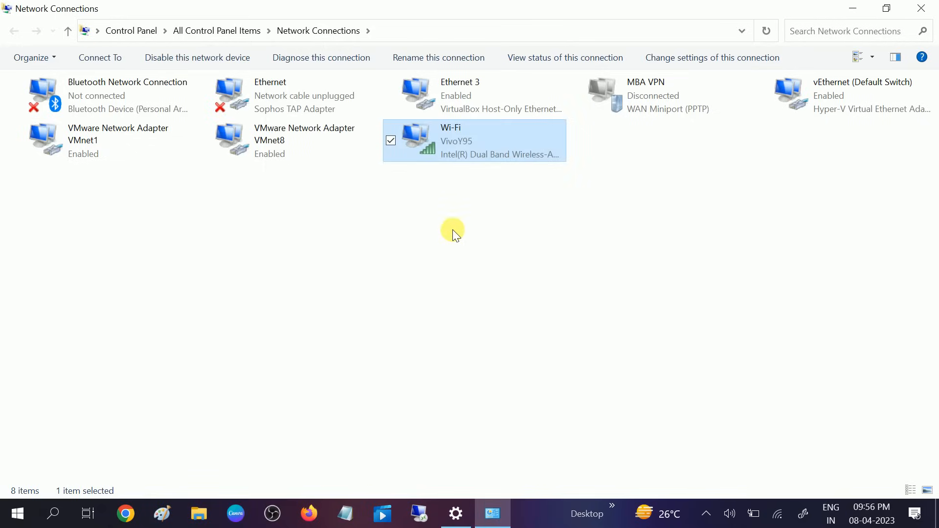
Disable the Wi-Fi adapter, then select it and enable the network device again.
right_click(473, 141)
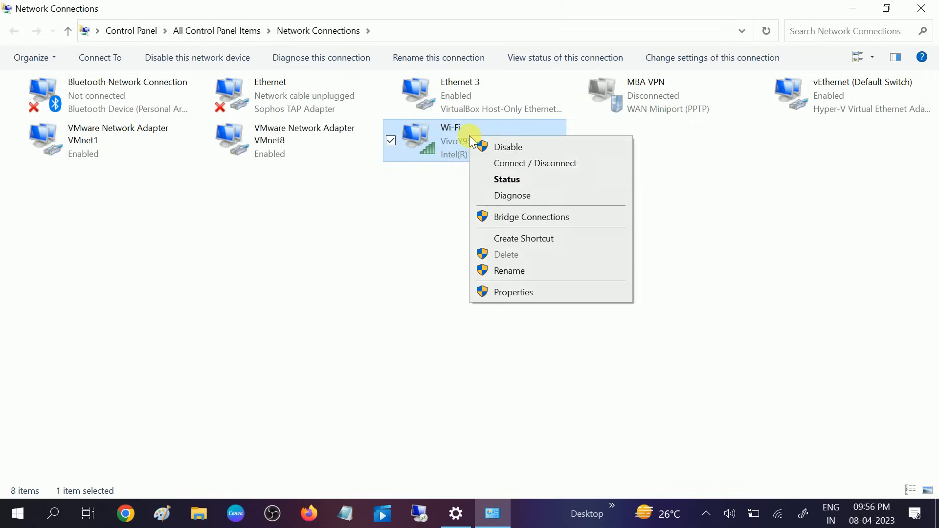
click(480, 232)
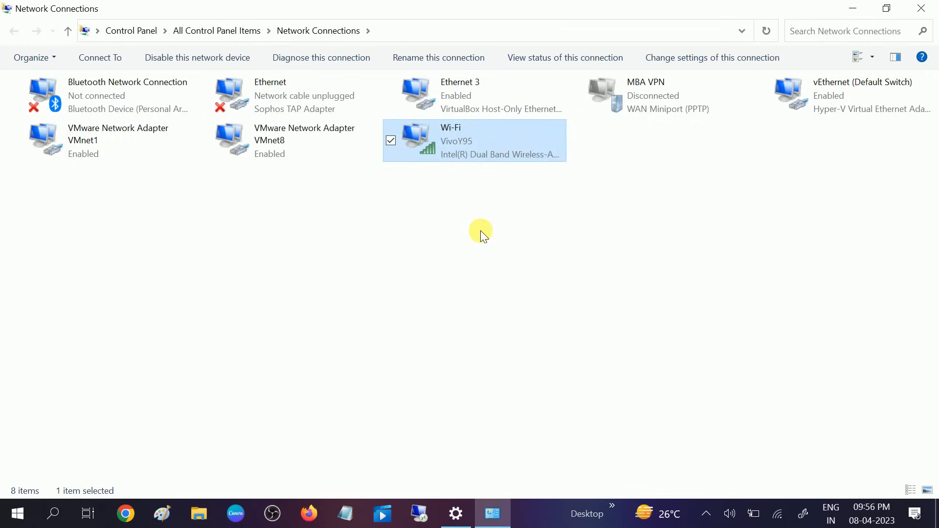
click(197, 58)
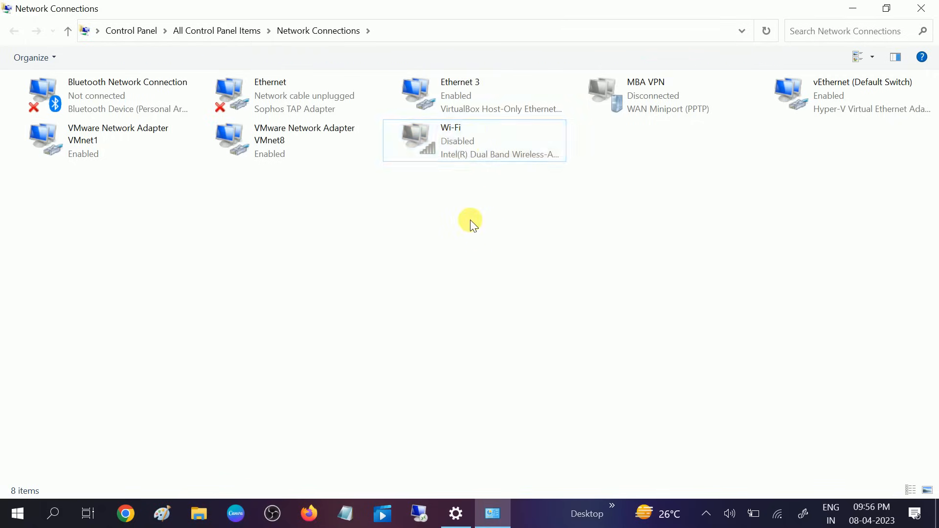
click(497, 141)
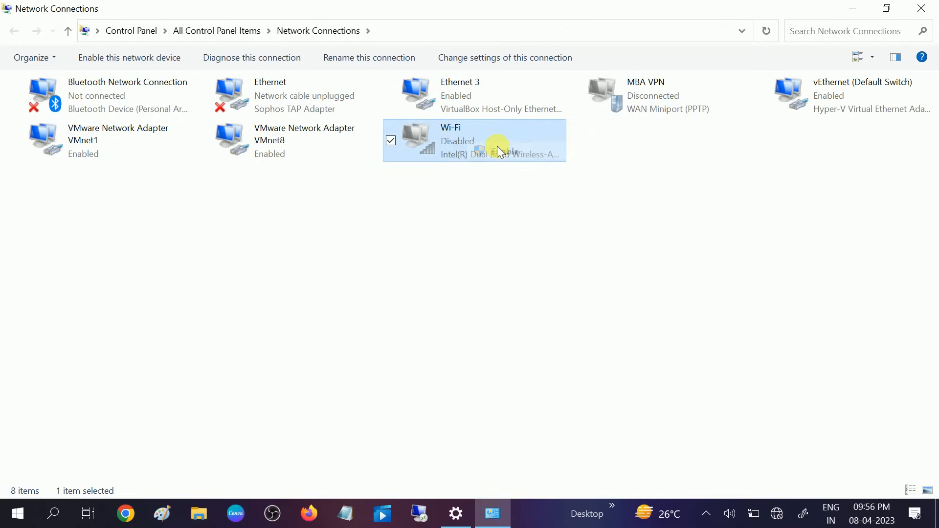
click(128, 58)
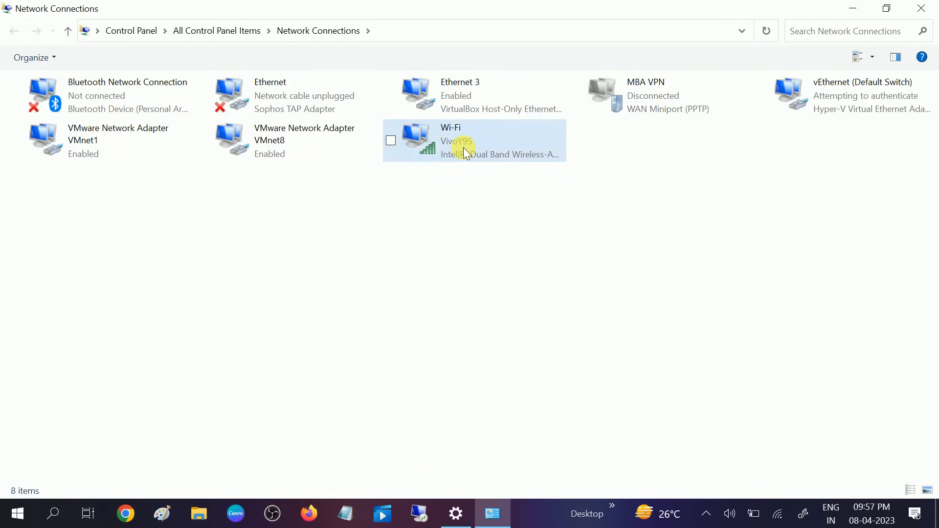
Reopen Wi-Fi Properties and select Internet Protocol Version 4 (TCP/IPv4) in the items list.
click(479, 140)
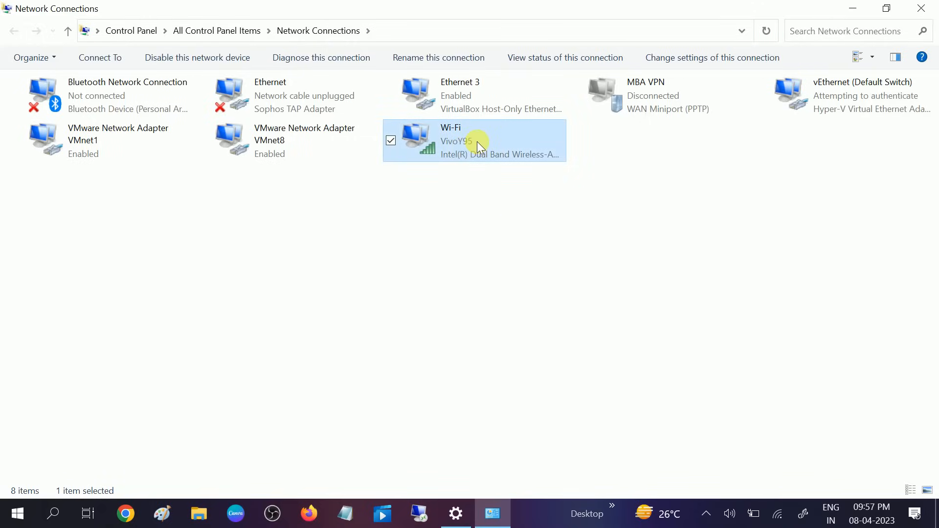
right_click(476, 144)
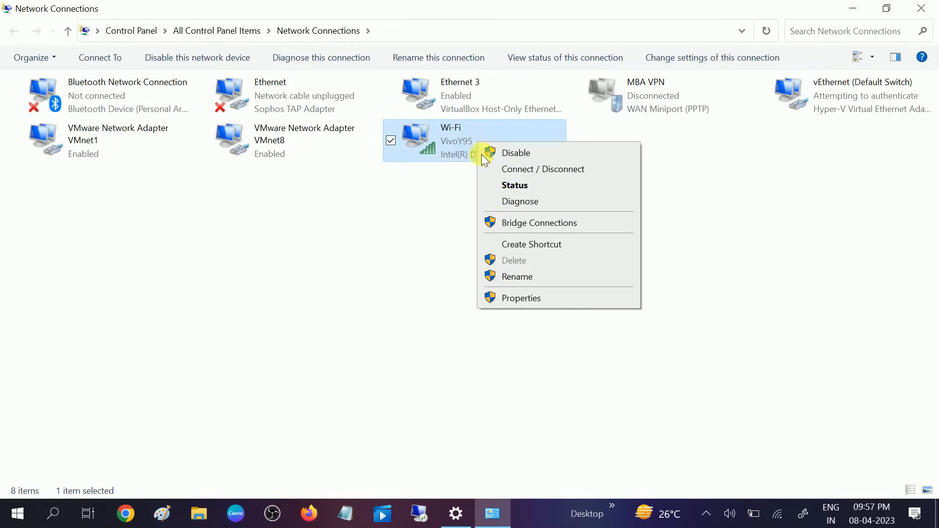
click(518, 296)
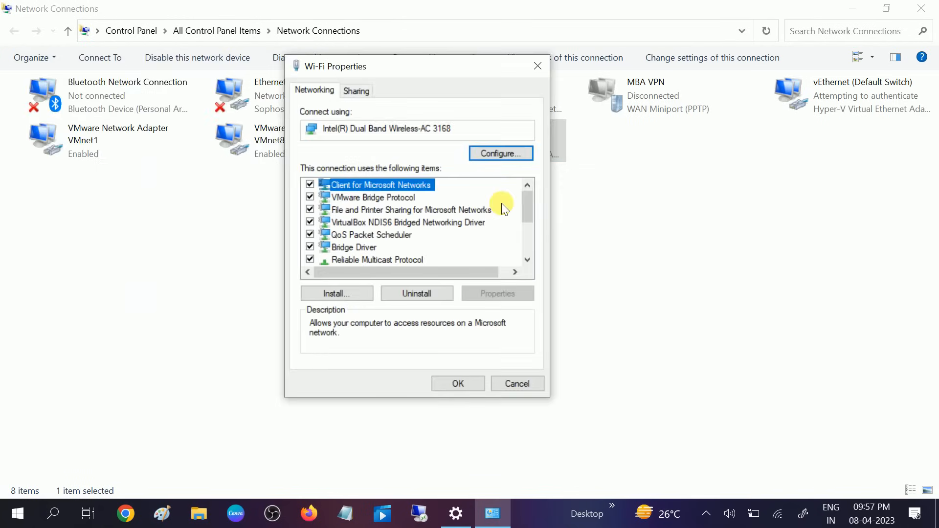
scroll(down, 3)
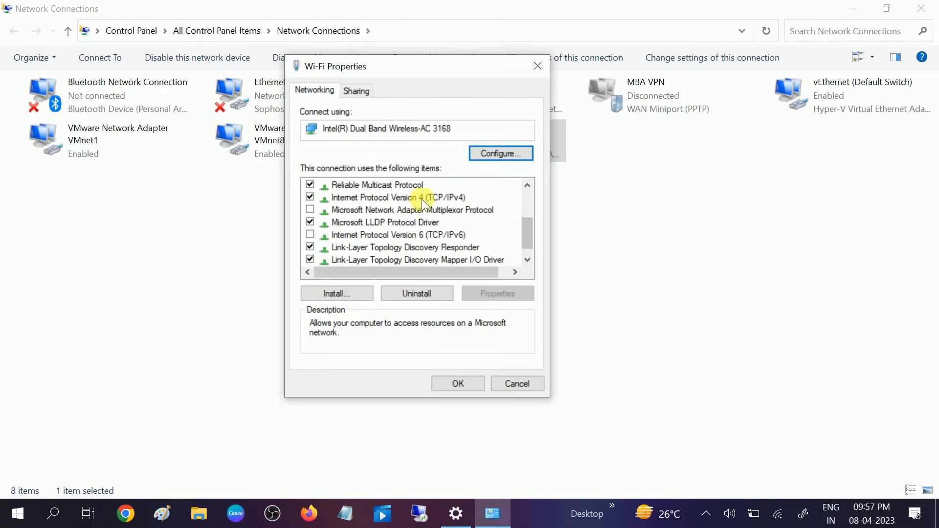
click(395, 197)
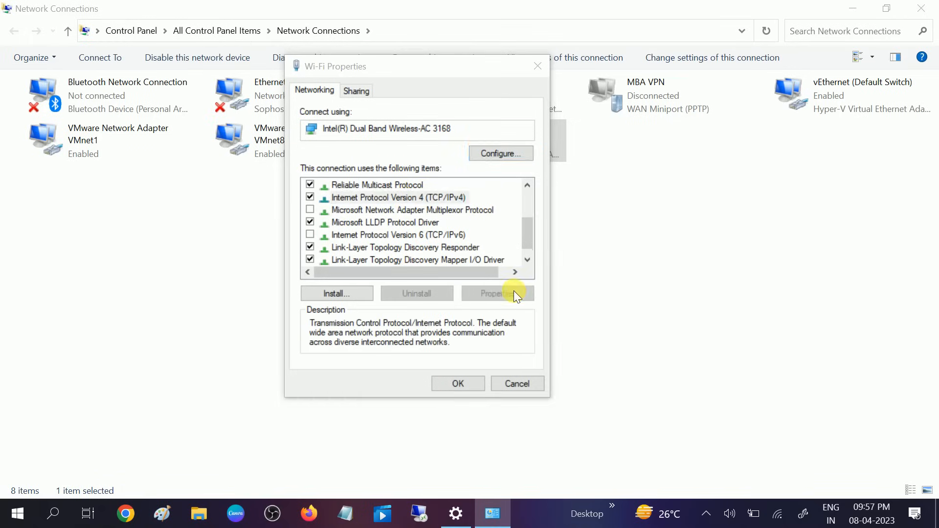
In IPv4 Properties, set manual DNS servers 8.8.8.8 and 8.8.4.4 and confirm with OK.
click(496, 294)
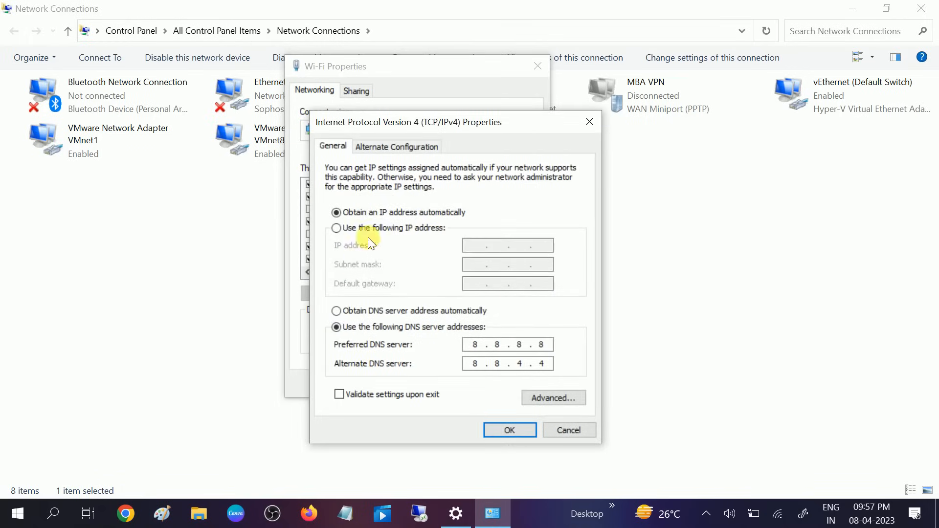
mouse_move(439, 230)
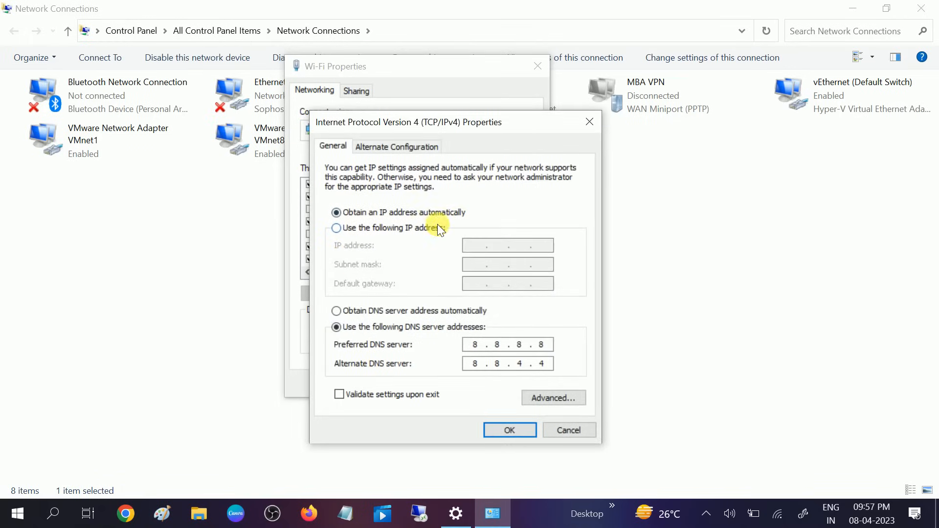
mouse_move(371, 316)
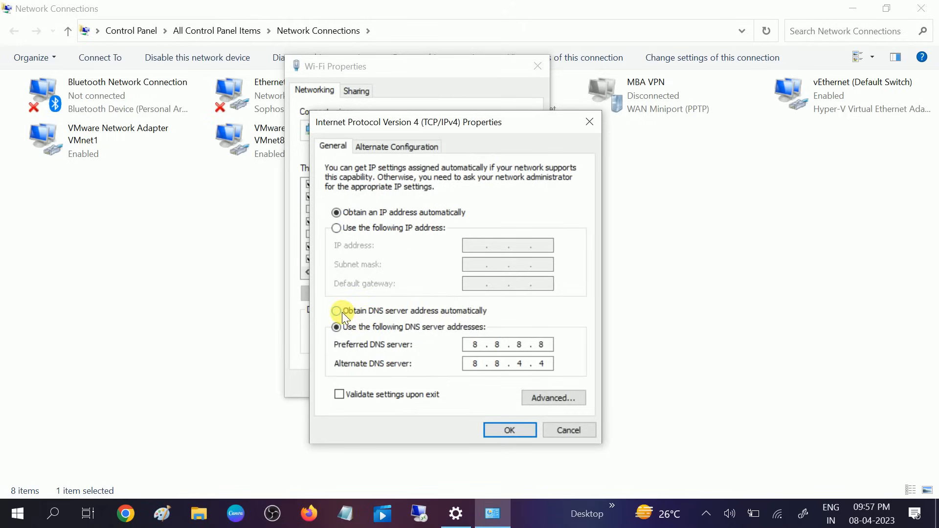
click(336, 311)
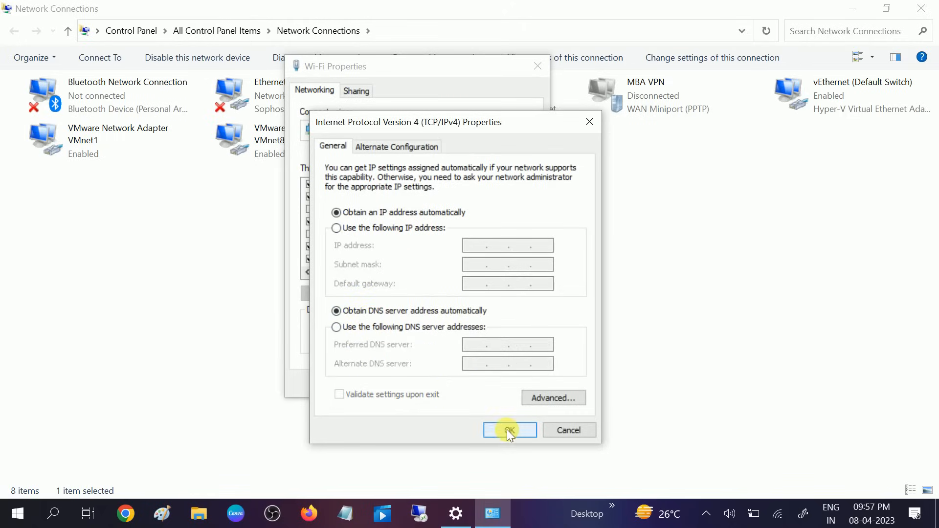
click(336, 327)
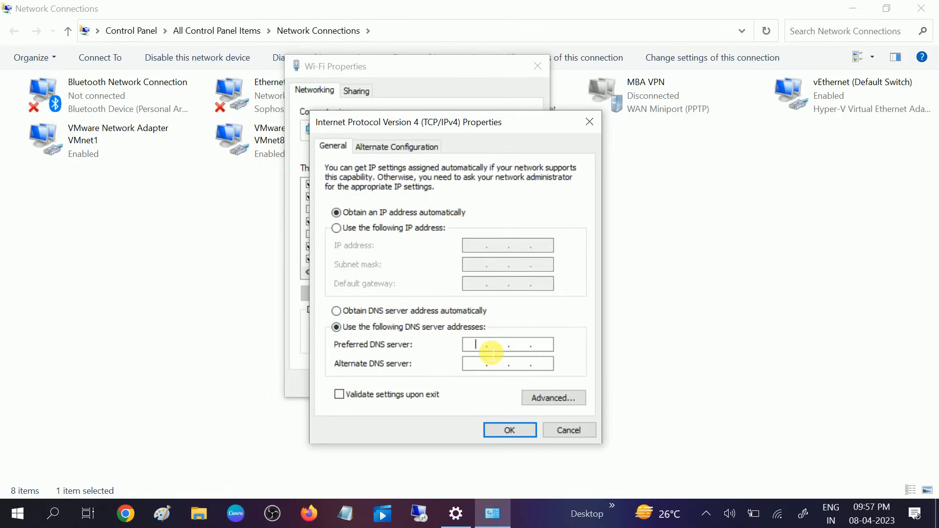
text(8 . . .)
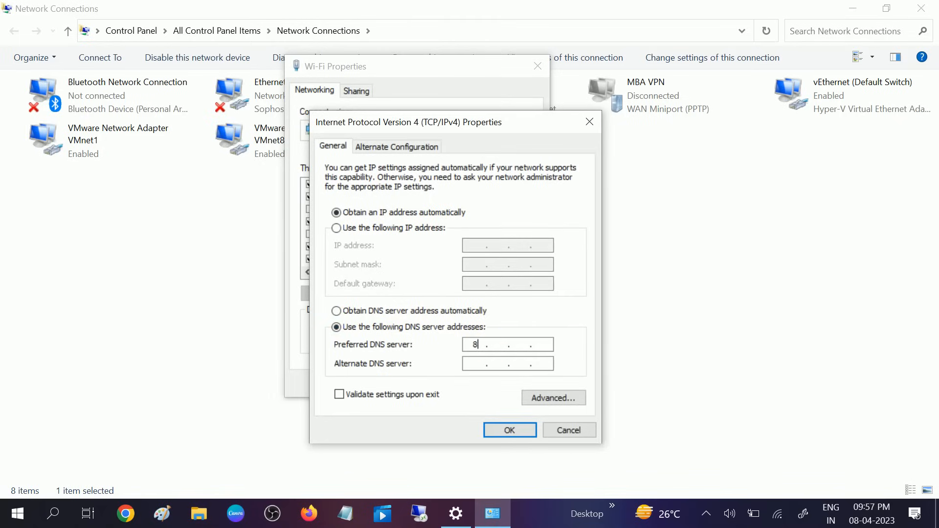
text(8.8.8)
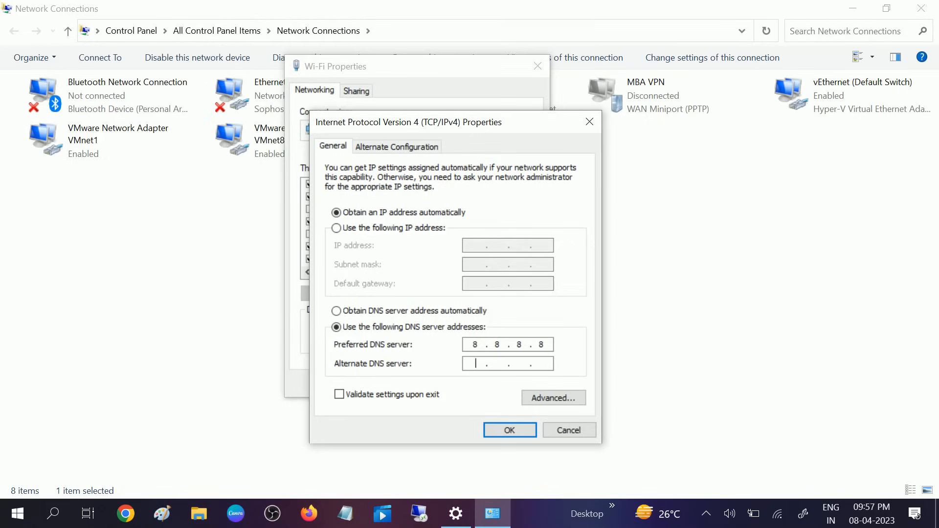
text(8.8..)
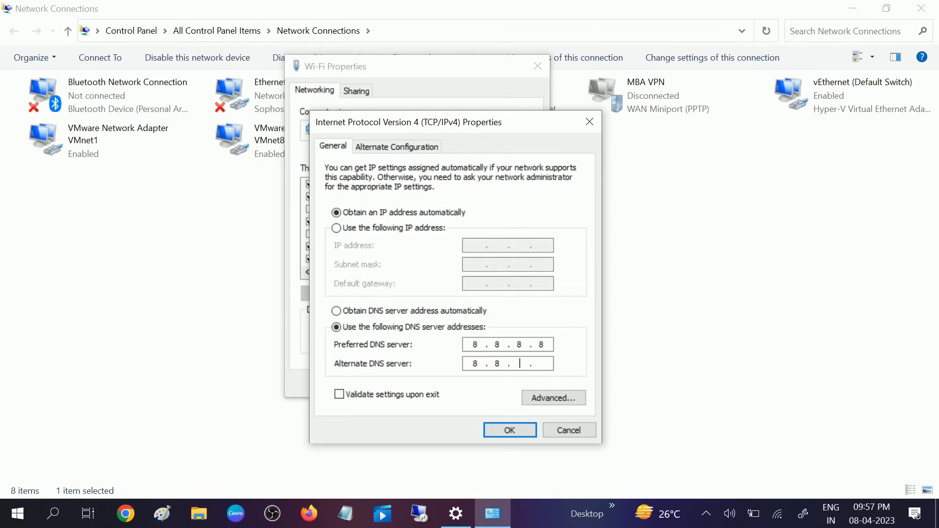
text(44)
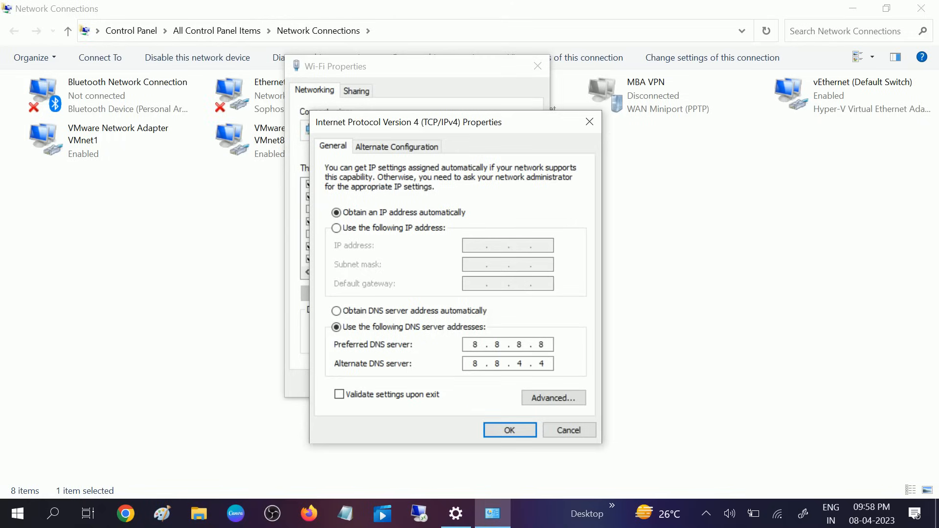
click(509, 430)
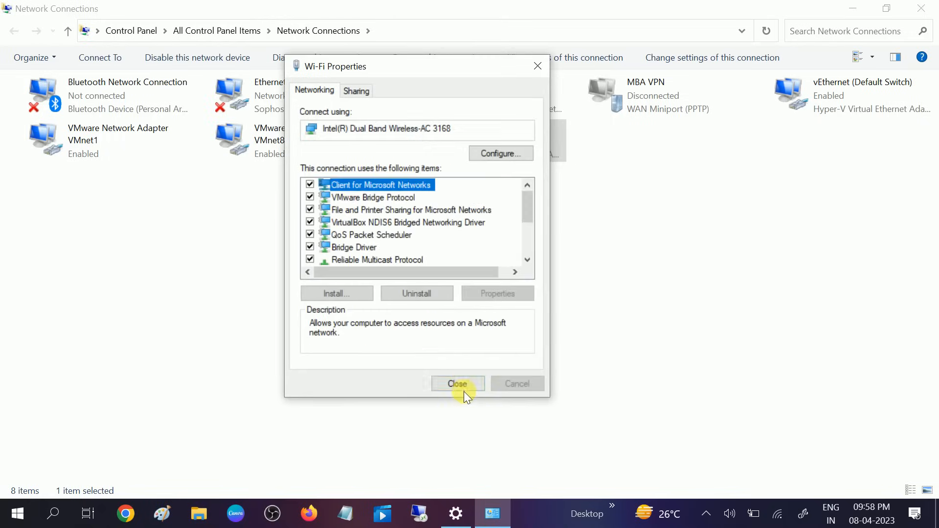
click(456, 384)
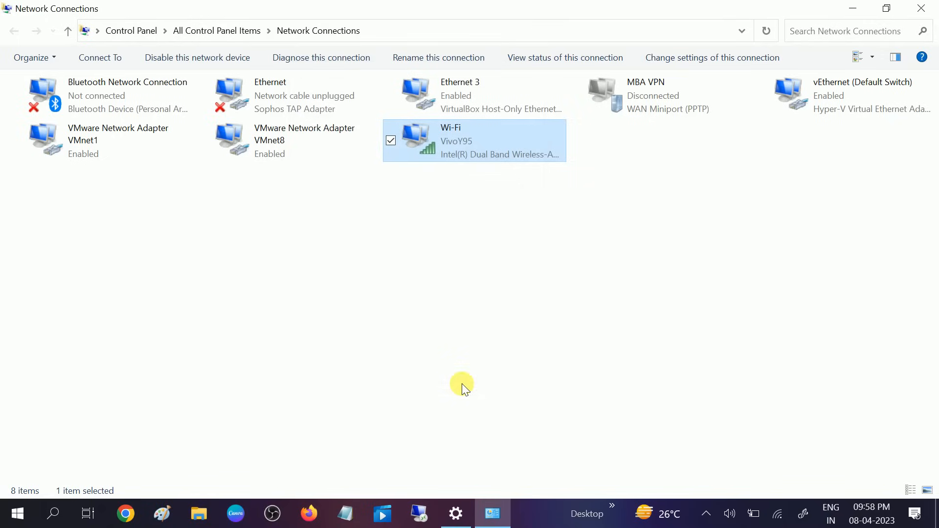
mouse_move(434, 233)
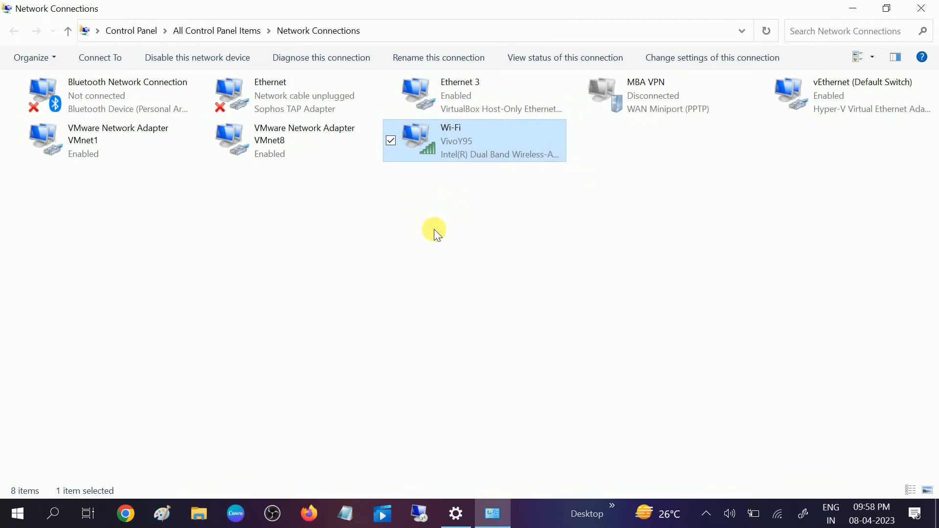
mouse_move(421, 232)
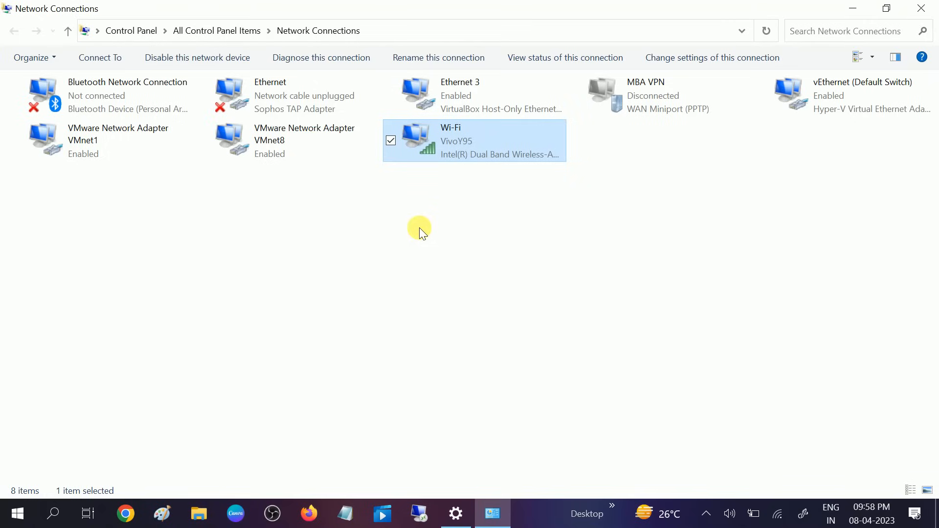
mouse_move(368, 197)
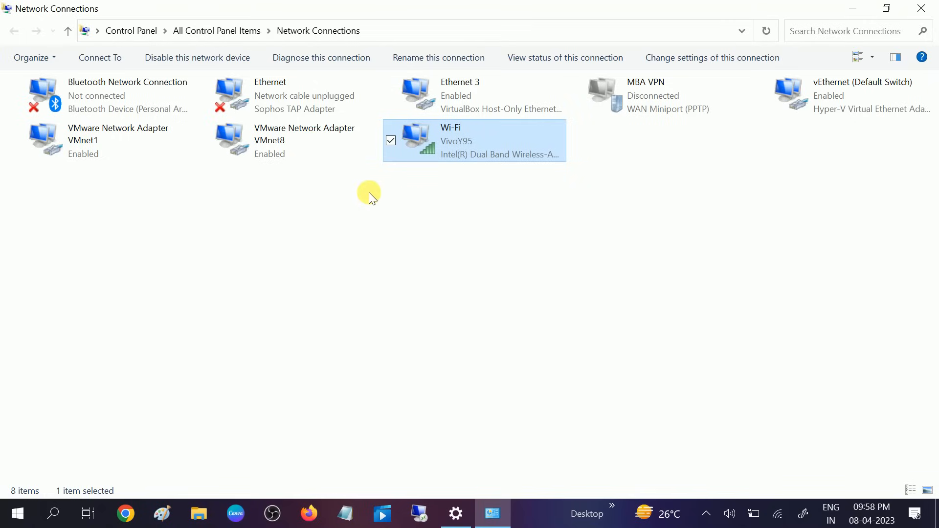
mouse_move(540, 149)
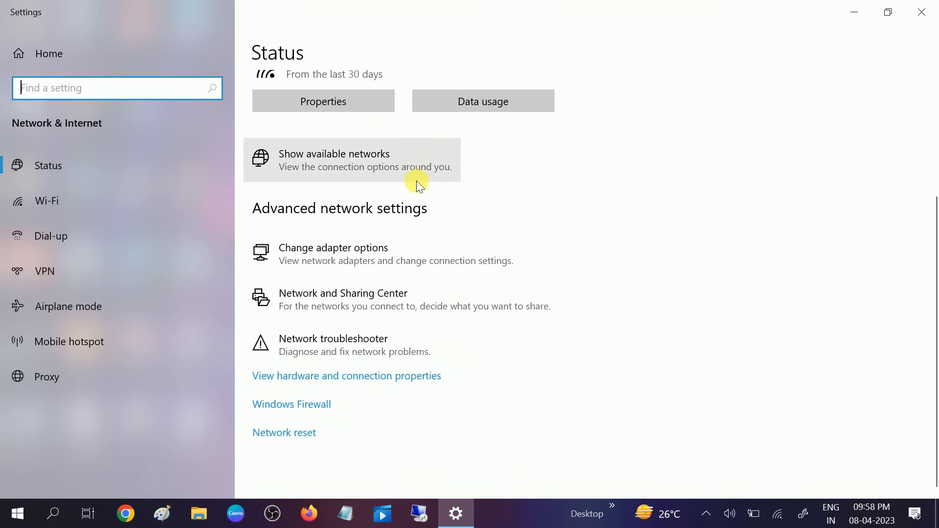
mouse_move(298, 432)
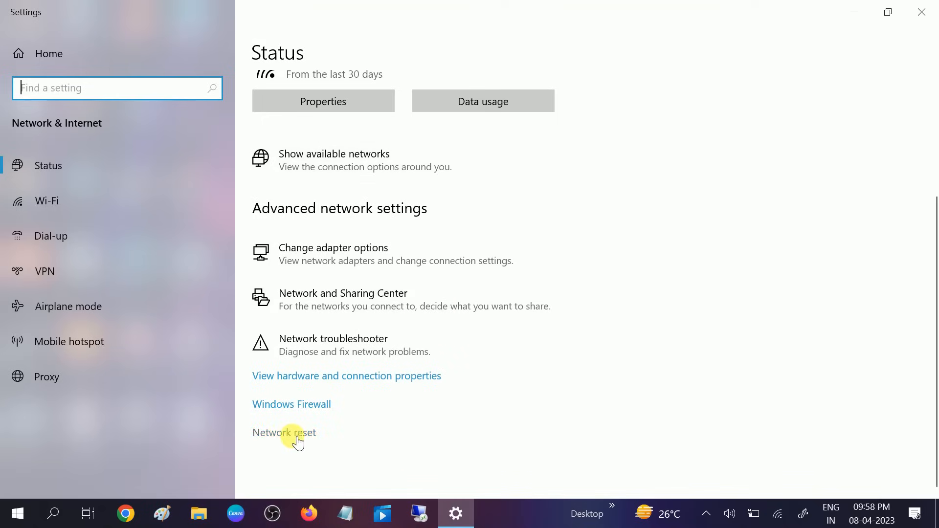
Go to Network reset, choose Reset now, then answer No so nothing is reset.
click(283, 433)
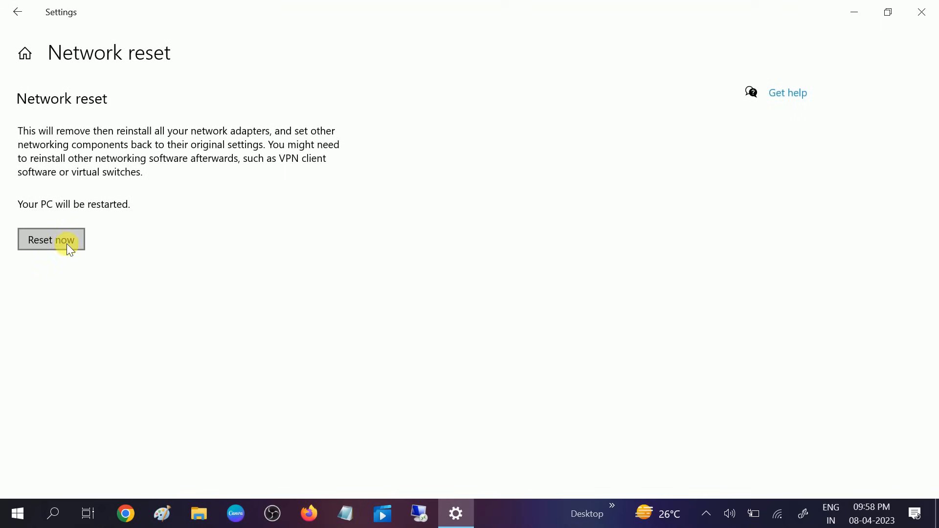
click(51, 239)
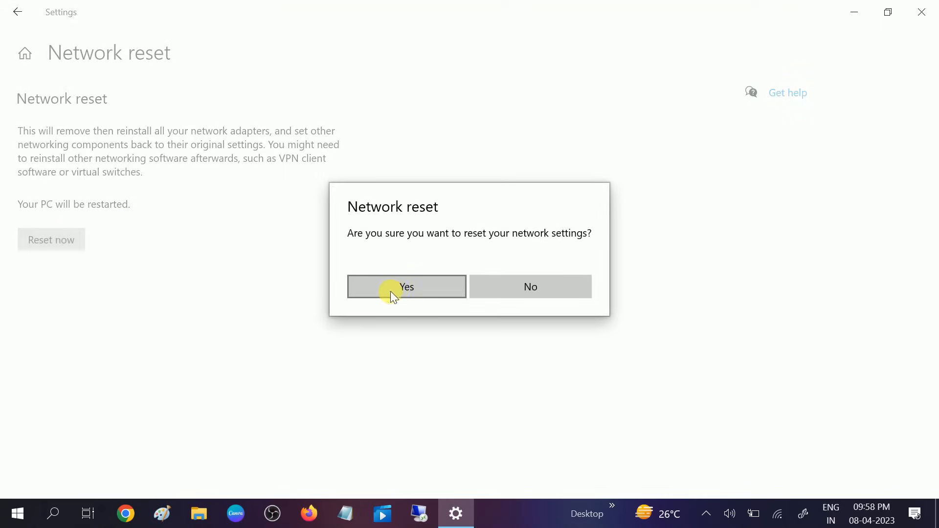
mouse_move(477, 263)
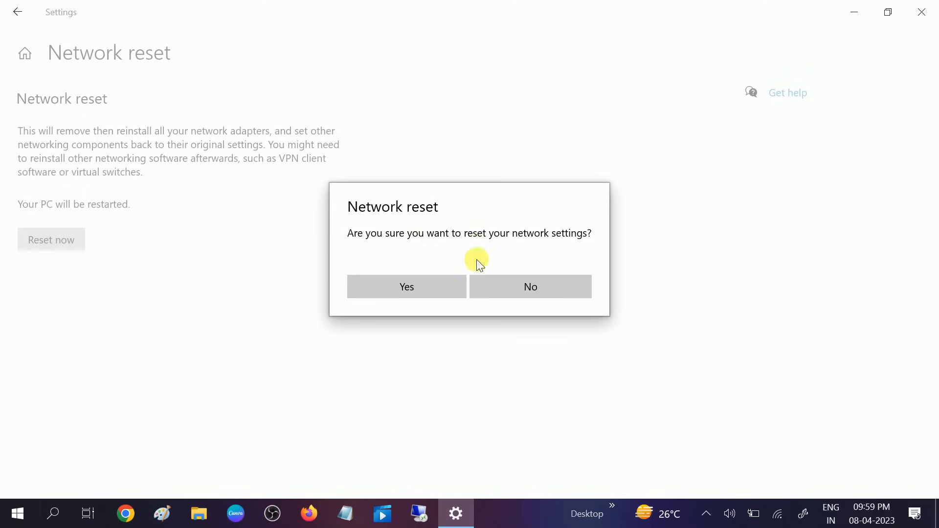
mouse_move(397, 255)
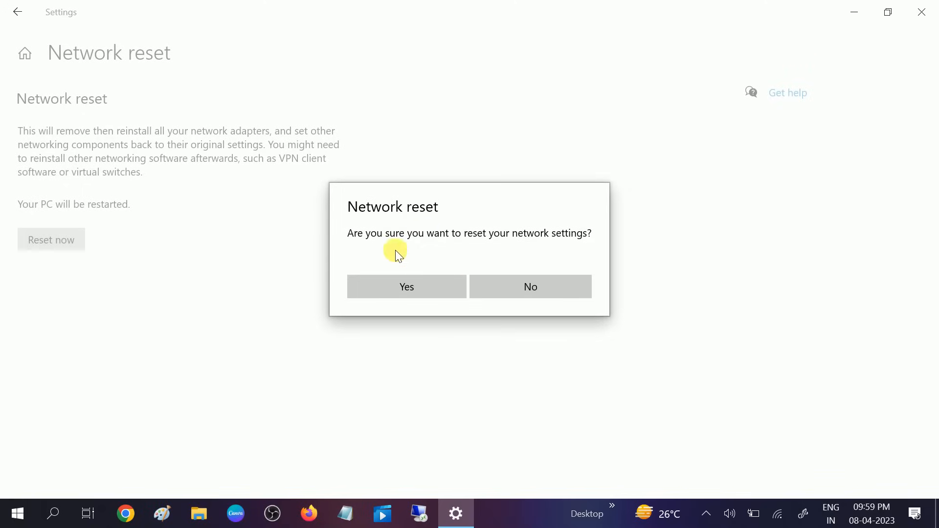
mouse_move(525, 299)
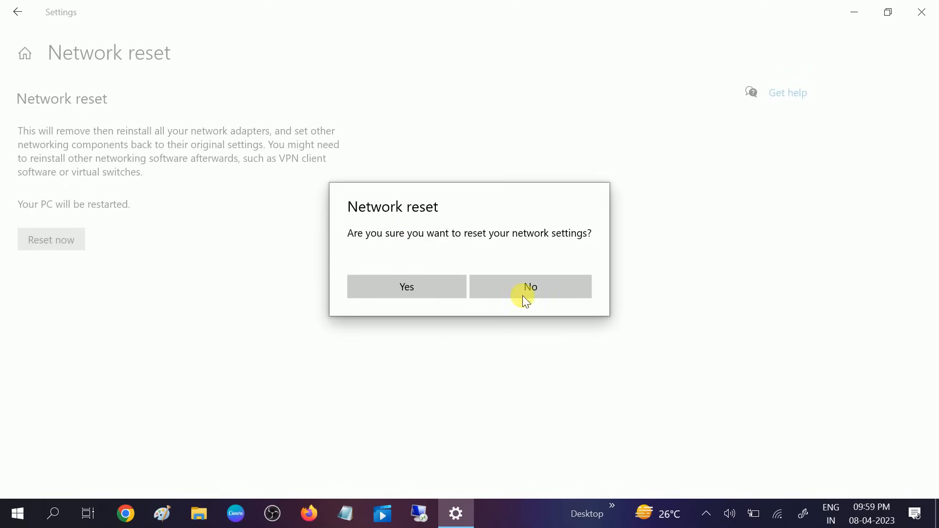
click(529, 286)
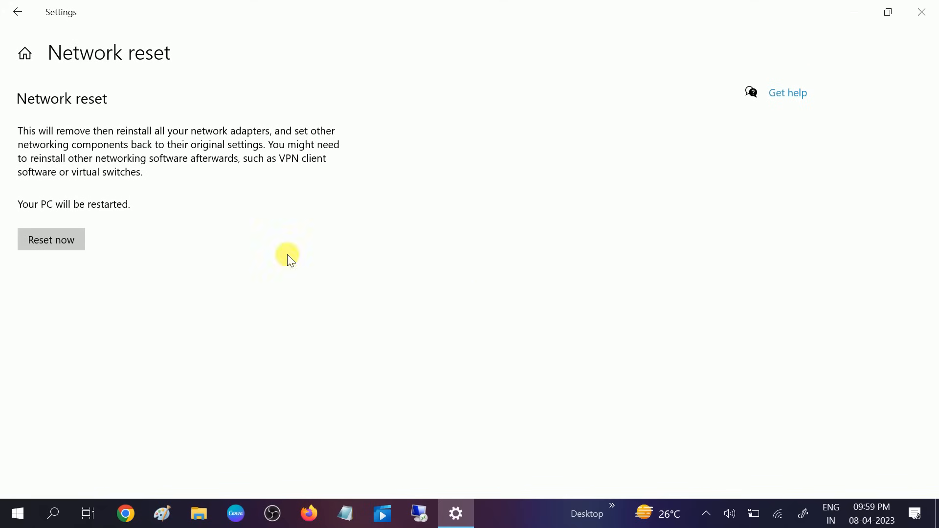
mouse_move(27, 24)
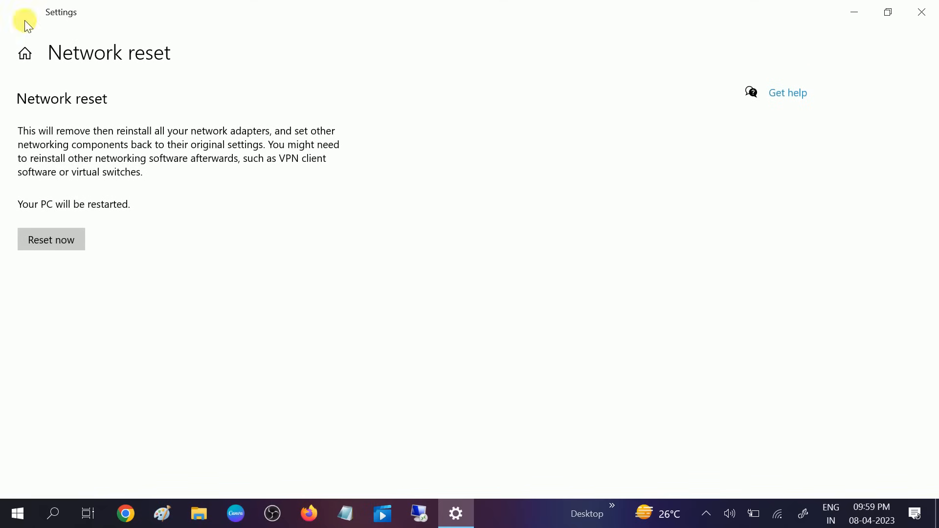
click(24, 53)
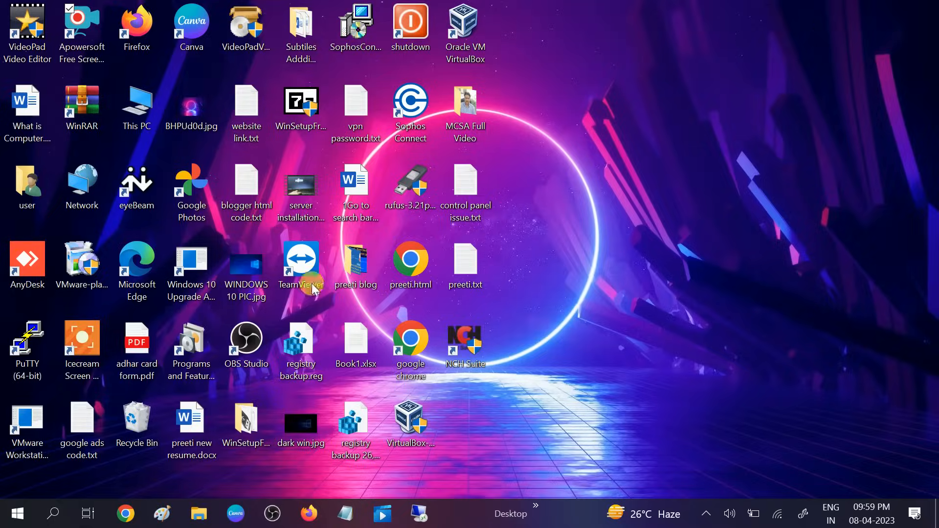
Search Start for cmd and launch Command Prompt as administrator.
click(52, 513)
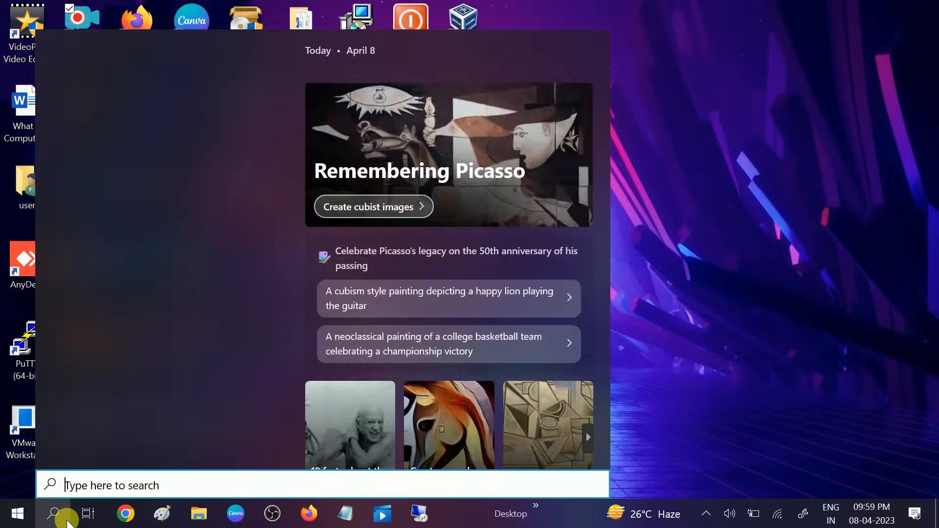
text(cmd)
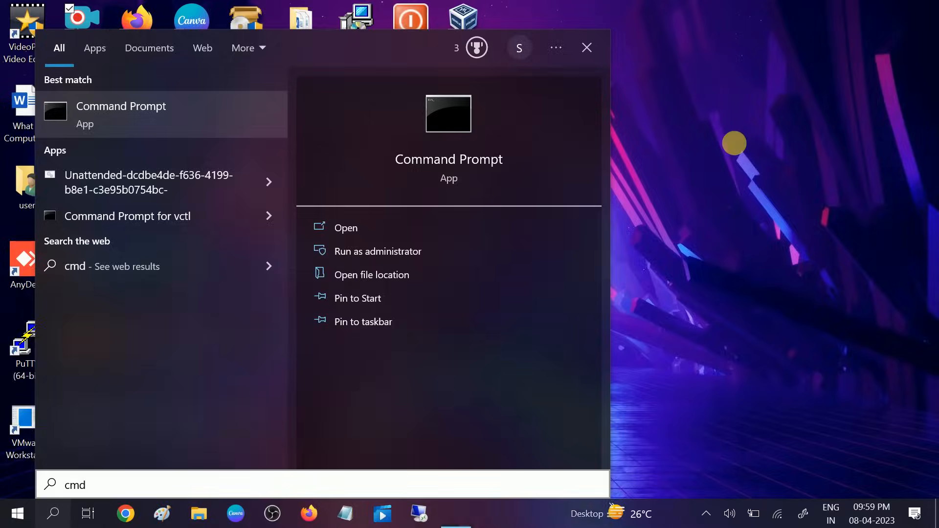
click(378, 250)
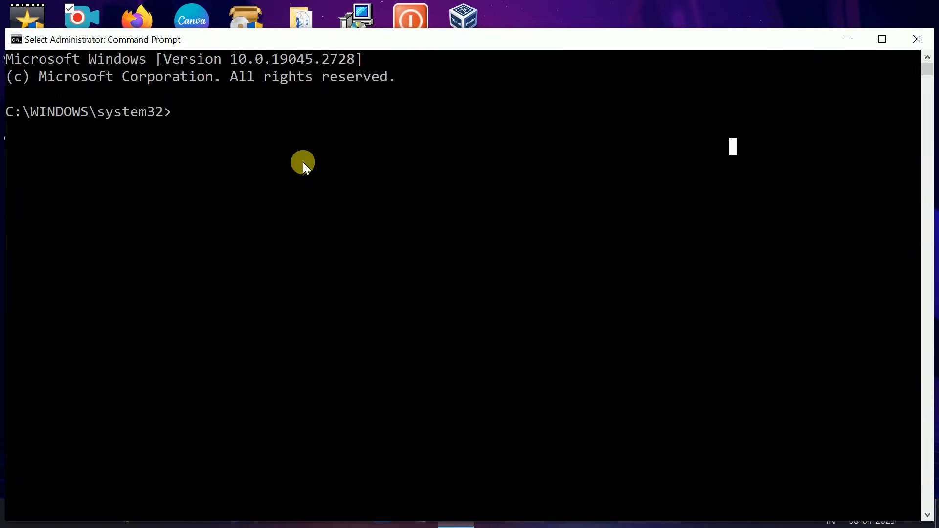
Run netsh winsock reset catalog to reset the Winsock catalog.
text(netsh)
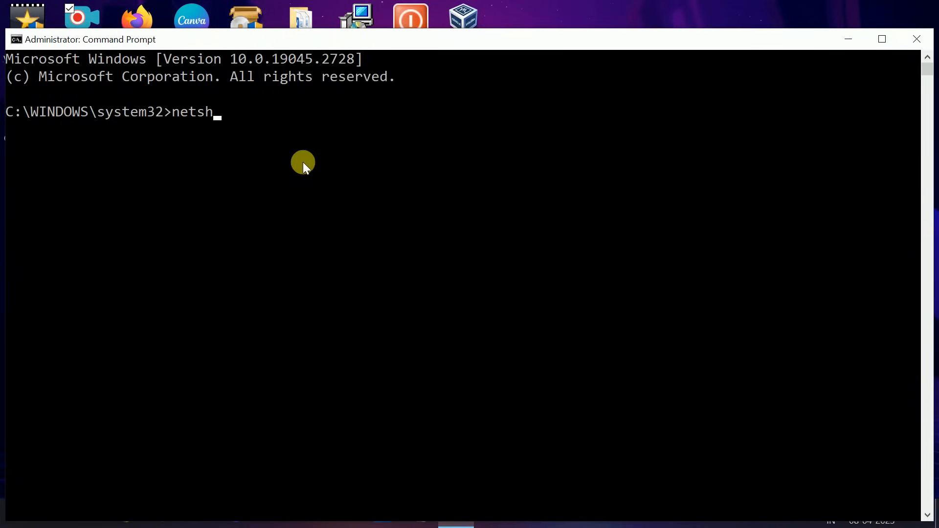
text(wind)
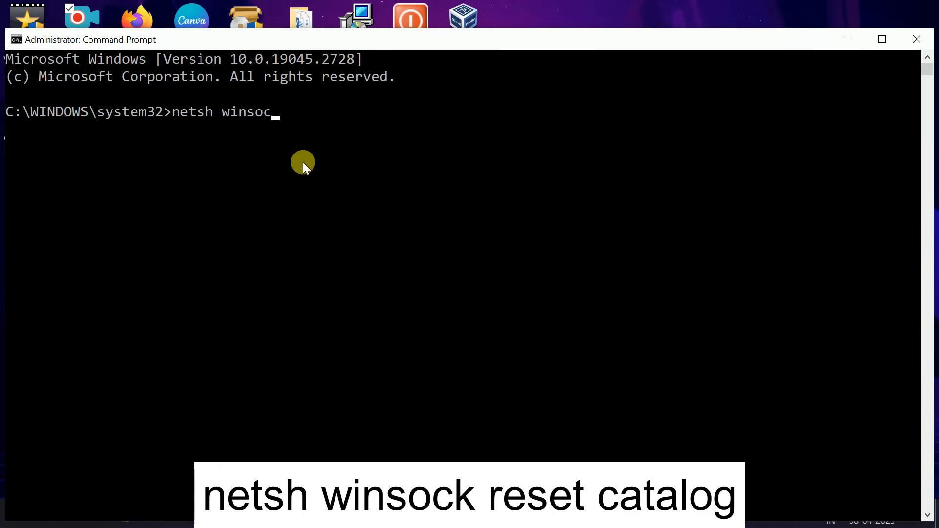
text(k ree)
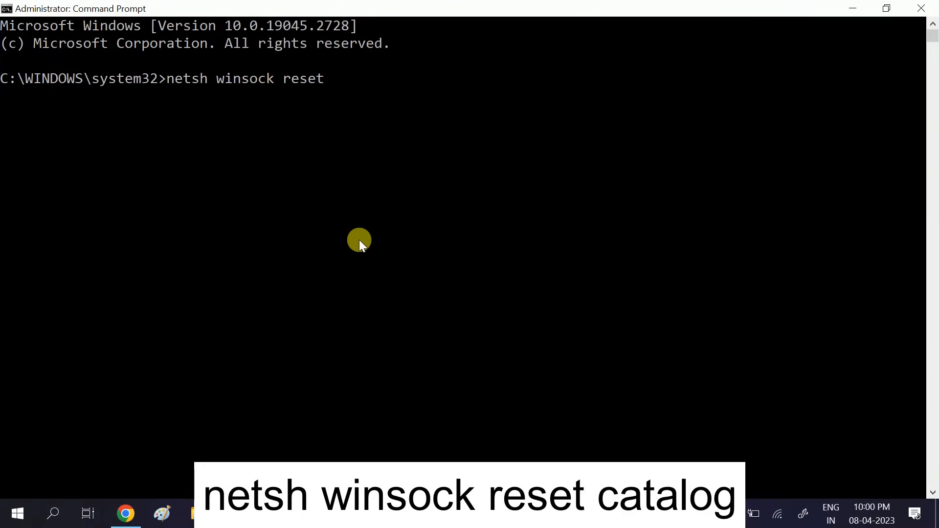
text(catalog)
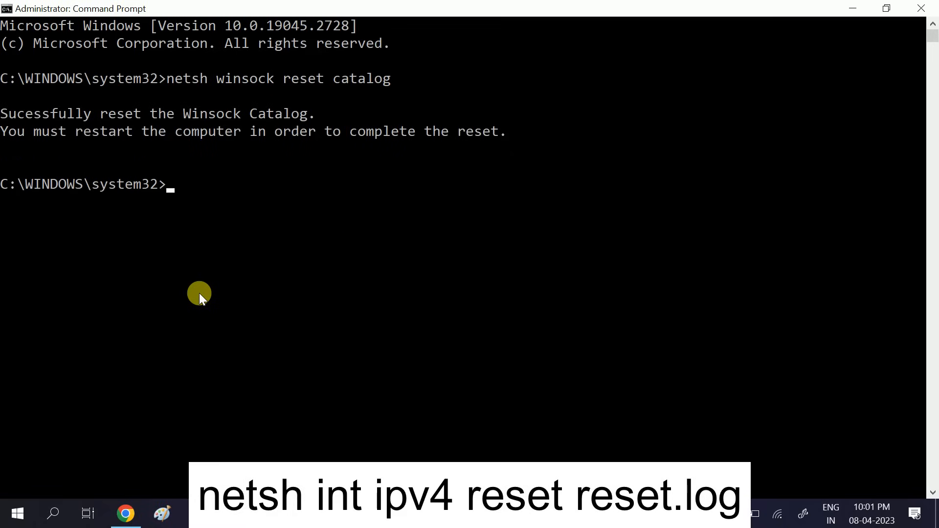
Run netsh int ipv4 reset reset.log to reset the IPv4 TCP/IP stack.
text(netsh)
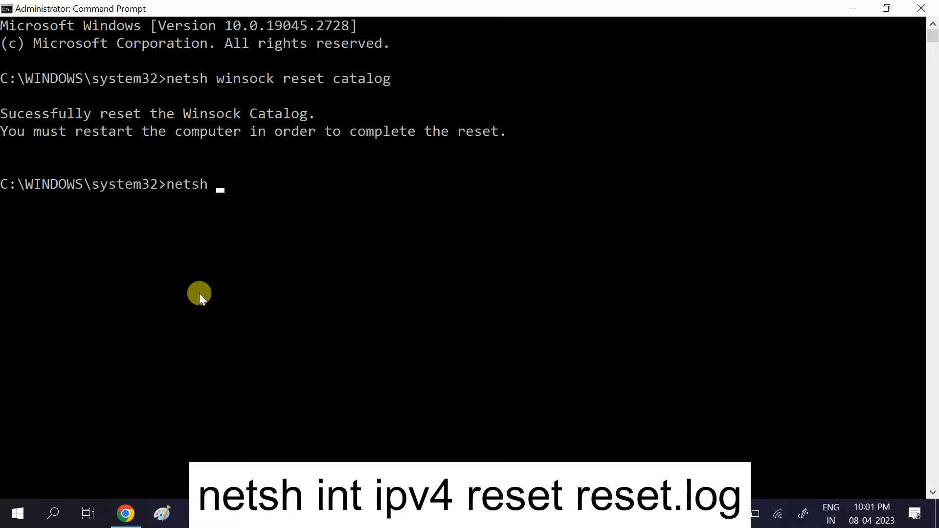
text(int pv4)
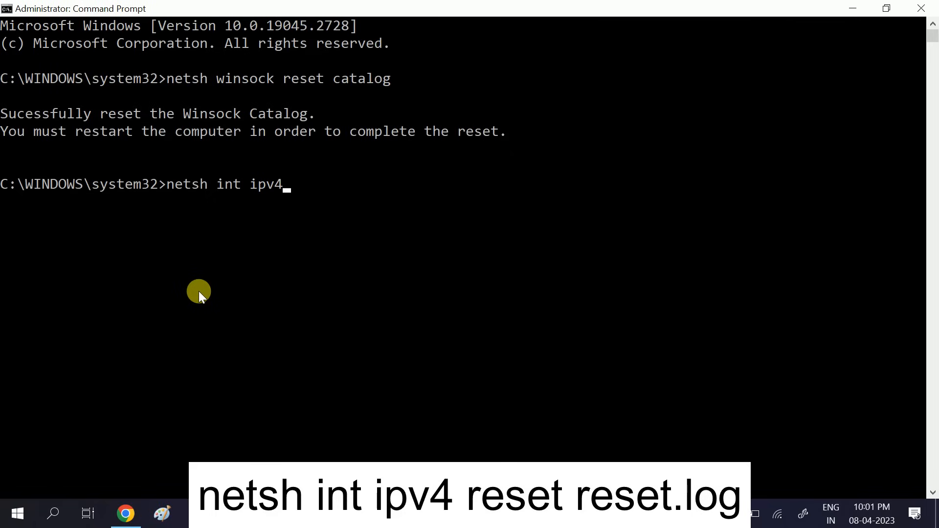
text(ree)
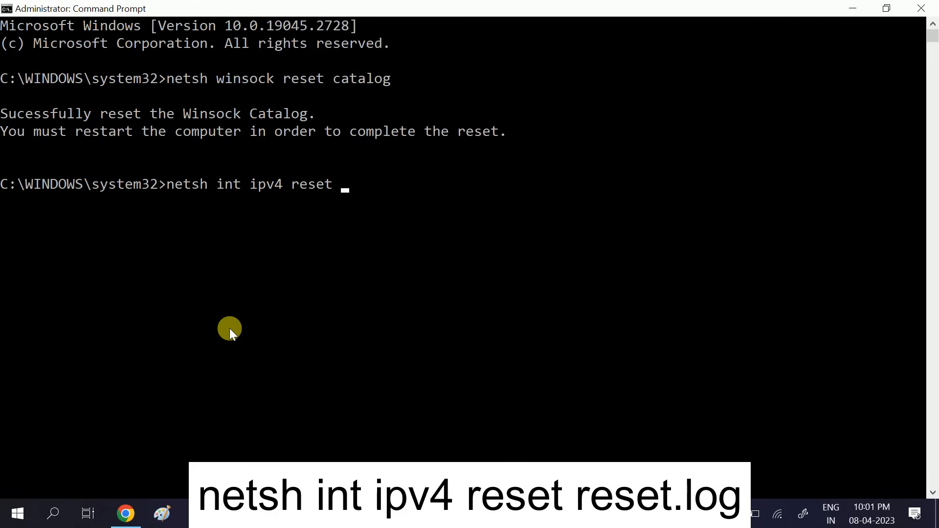
text(reset.l)
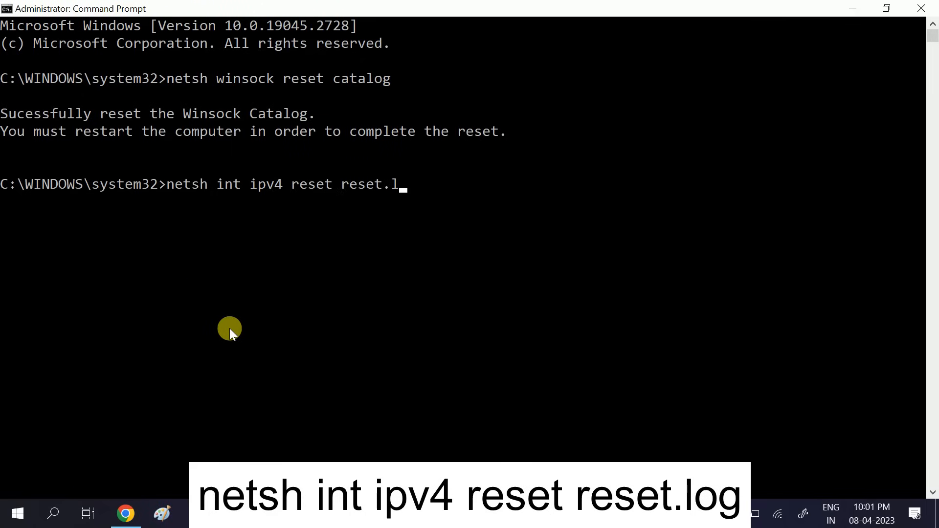
key(Return)
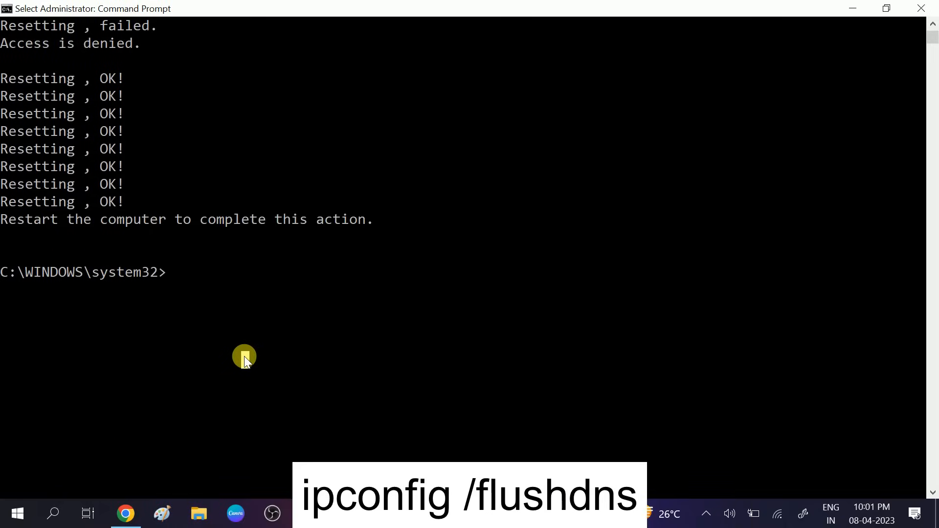
Run ipconfig /flushdns to flush the DNS resolver cache.
text(ipconfig)
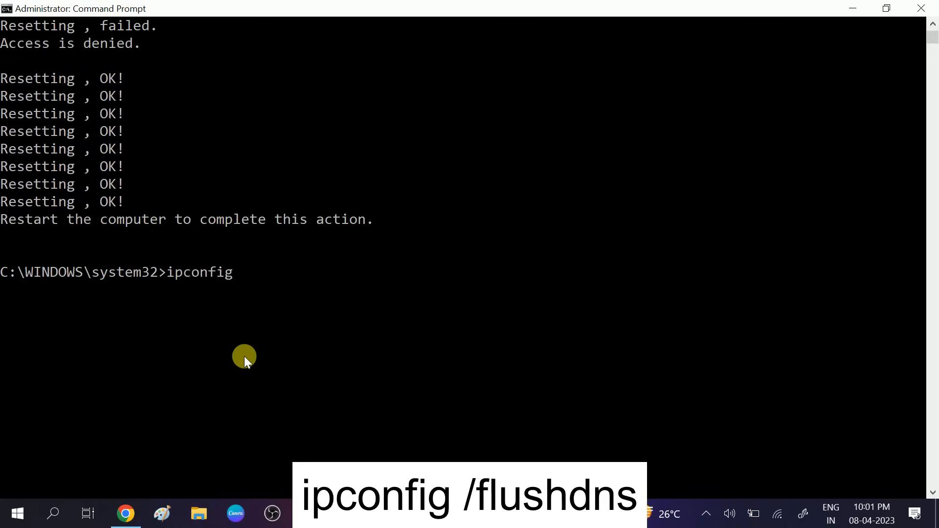
text(/f)
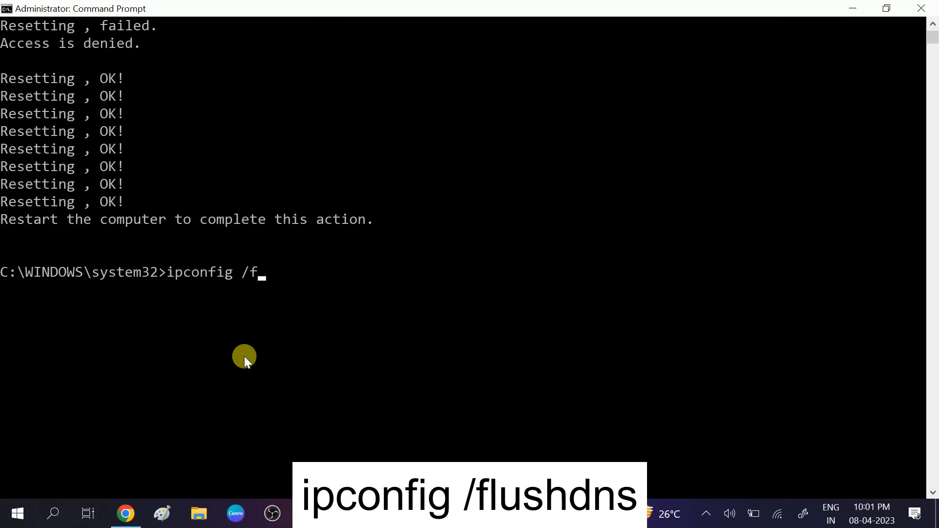
text(lushdns)
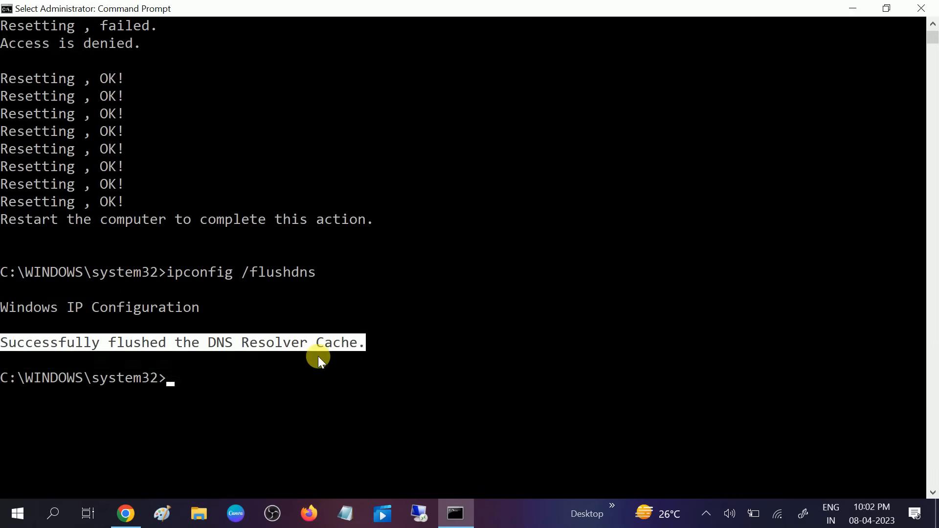
text(e)
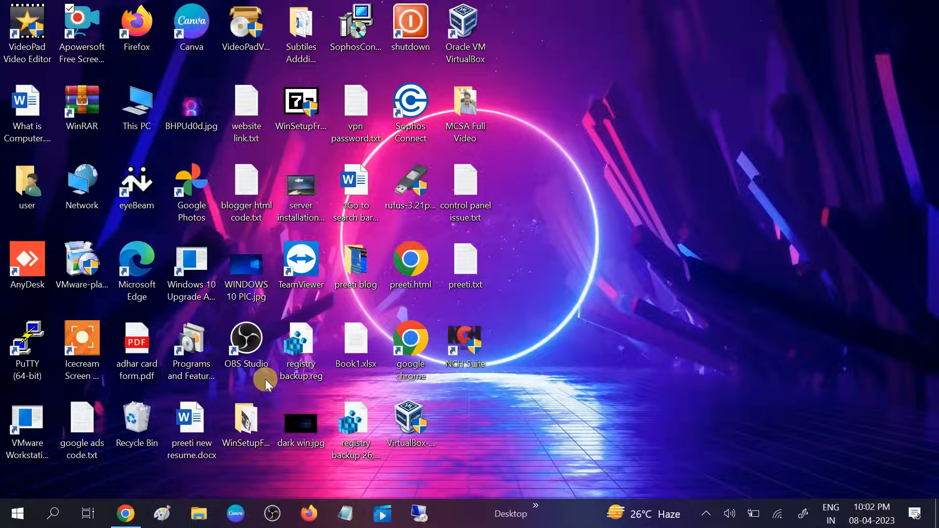
mouse_move(17, 513)
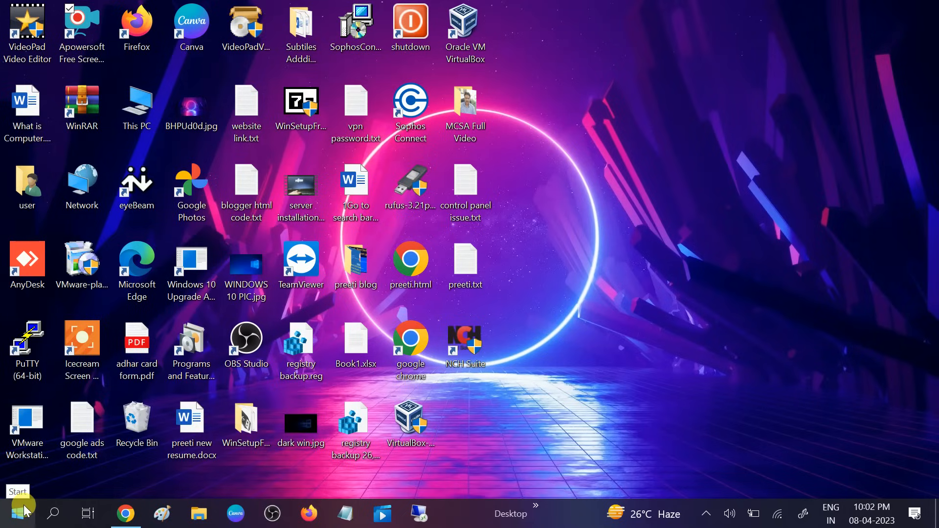
mouse_move(611, 283)
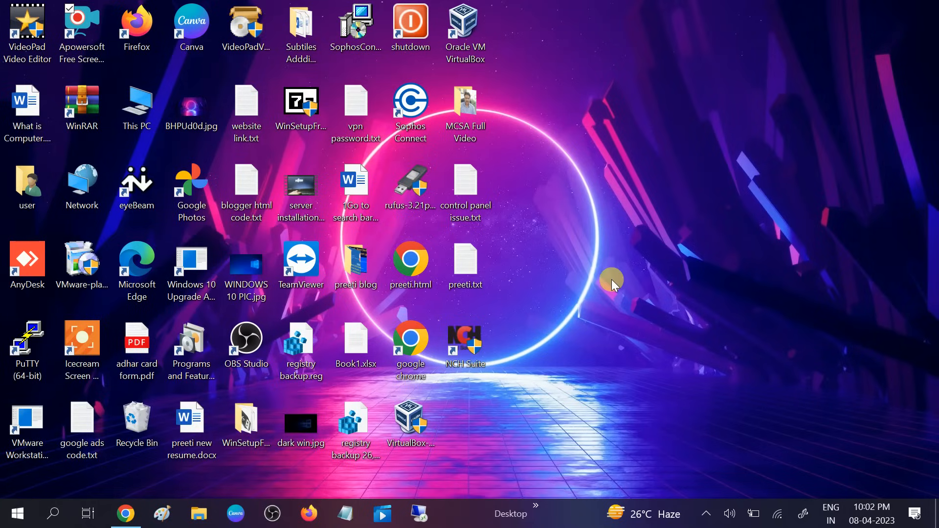
mouse_move(661, 240)
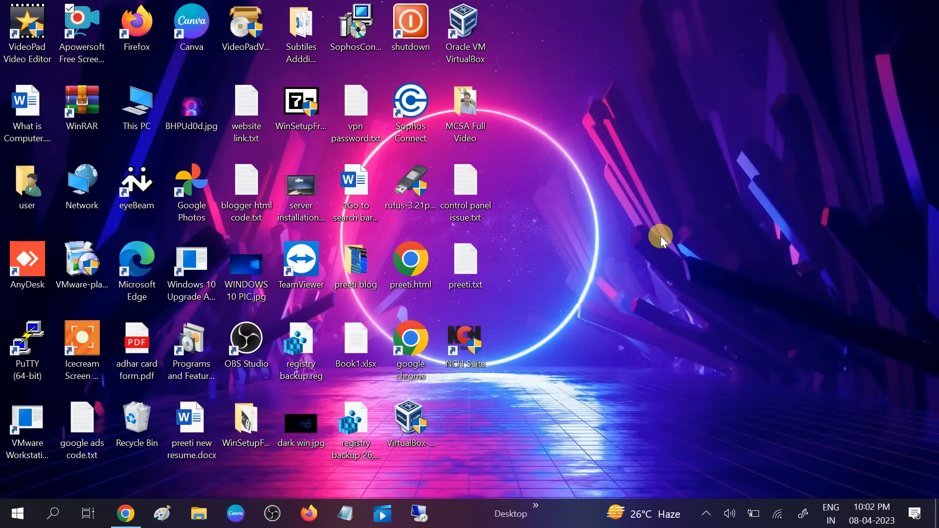